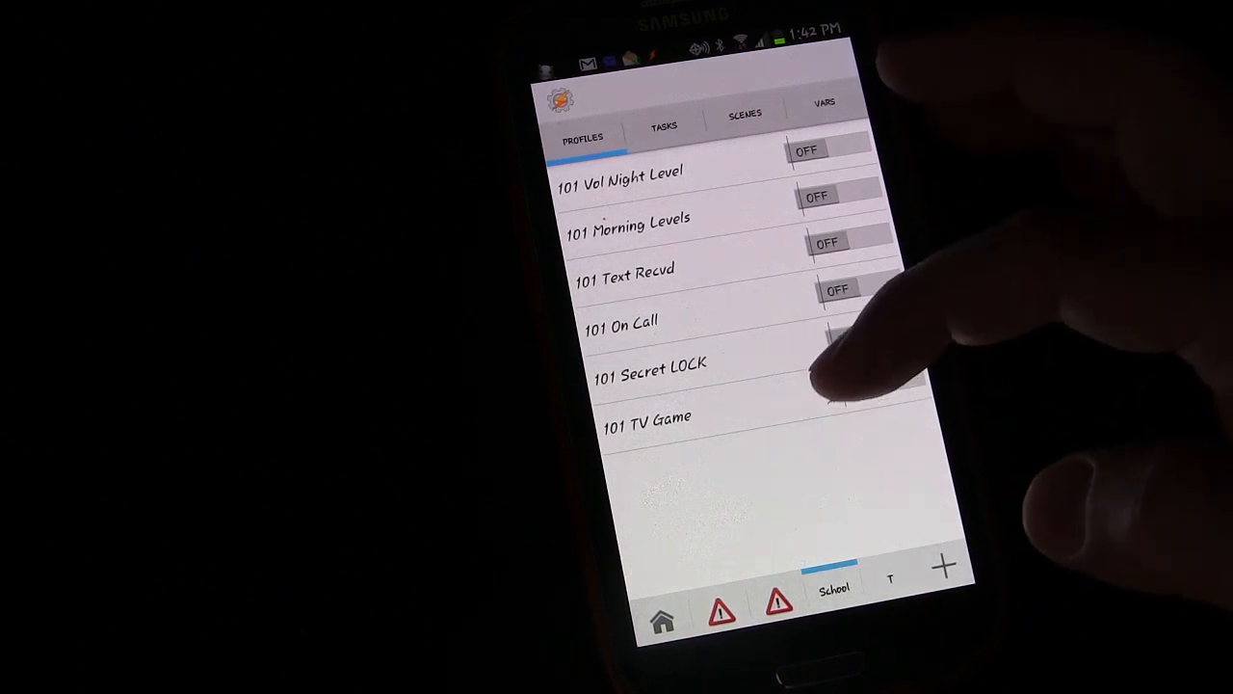
Step: Create a new task named '101 At Work' from the Tasks tab and confirm the name
left_click(663, 125)
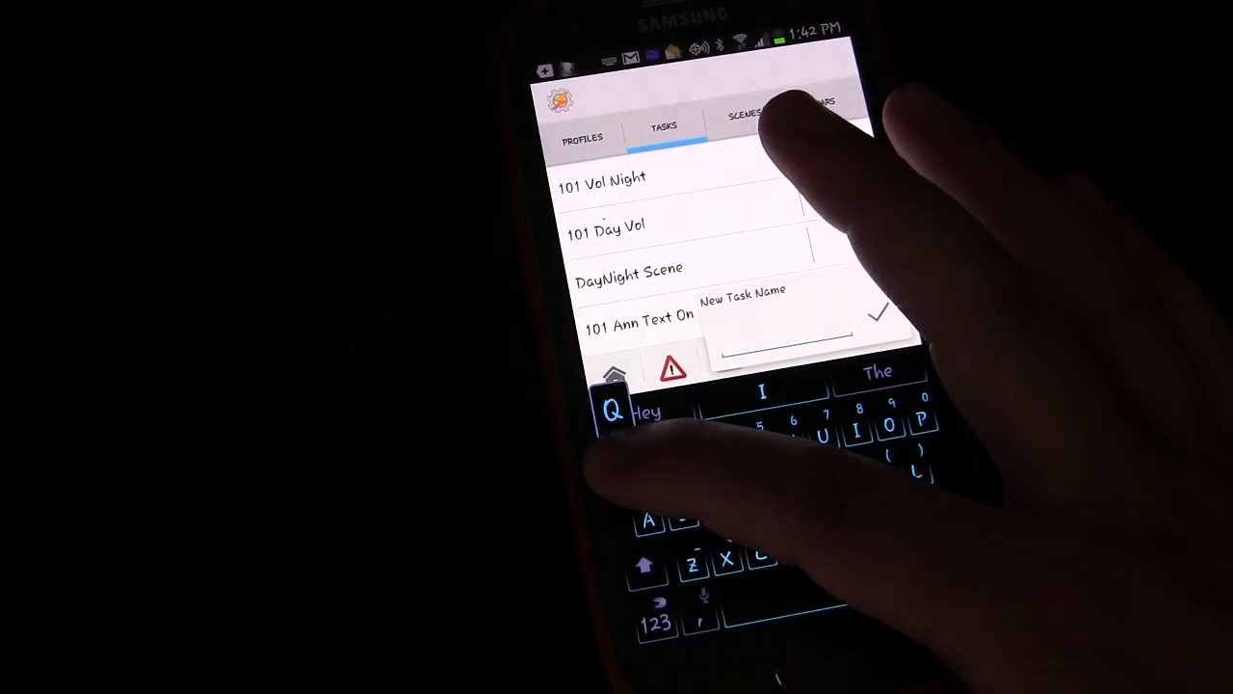
type("10")
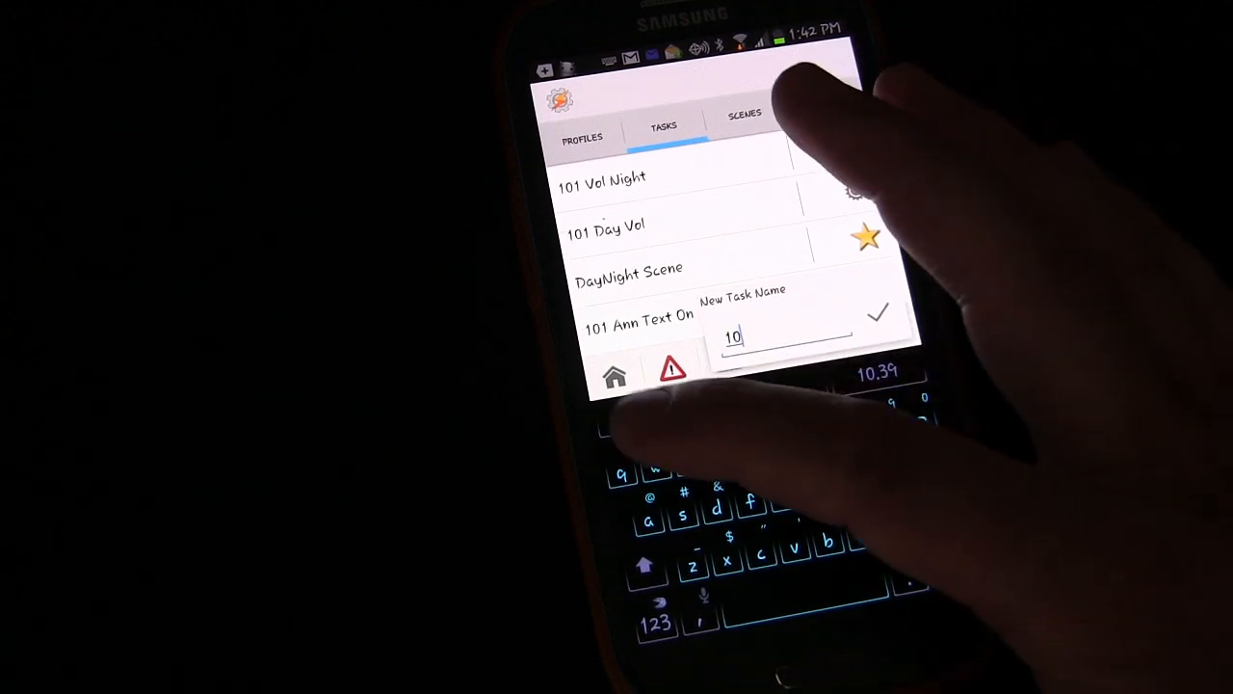
type("1")
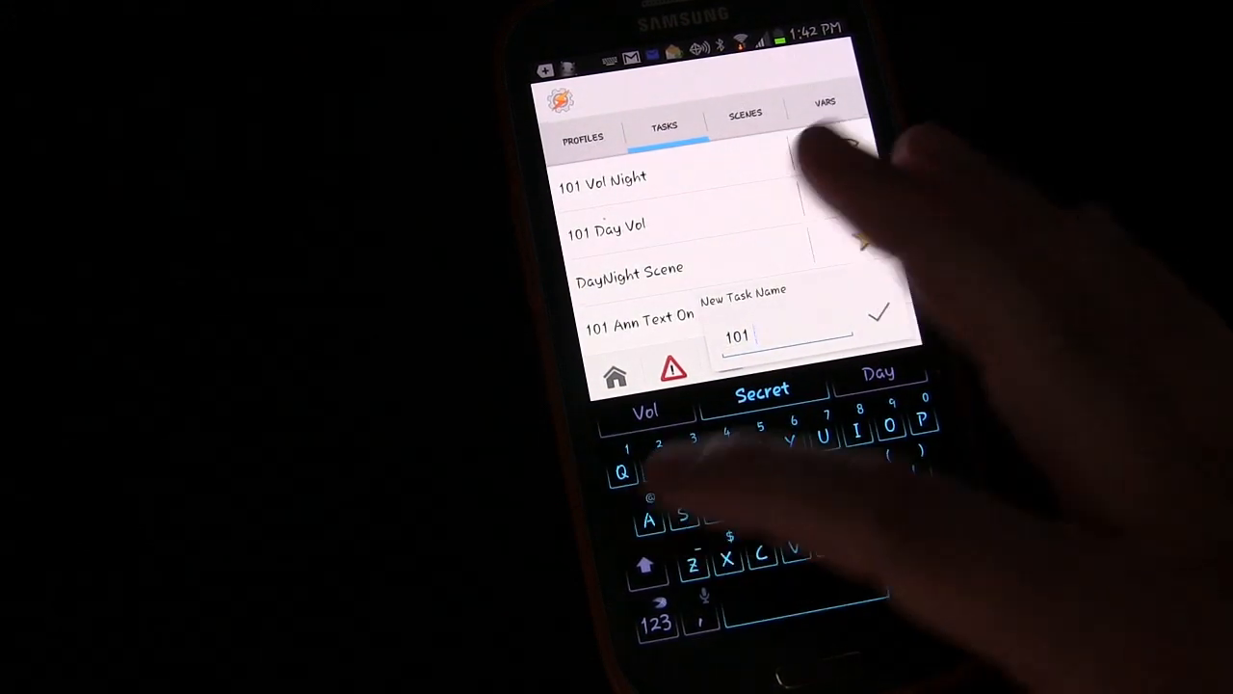
type("At W")
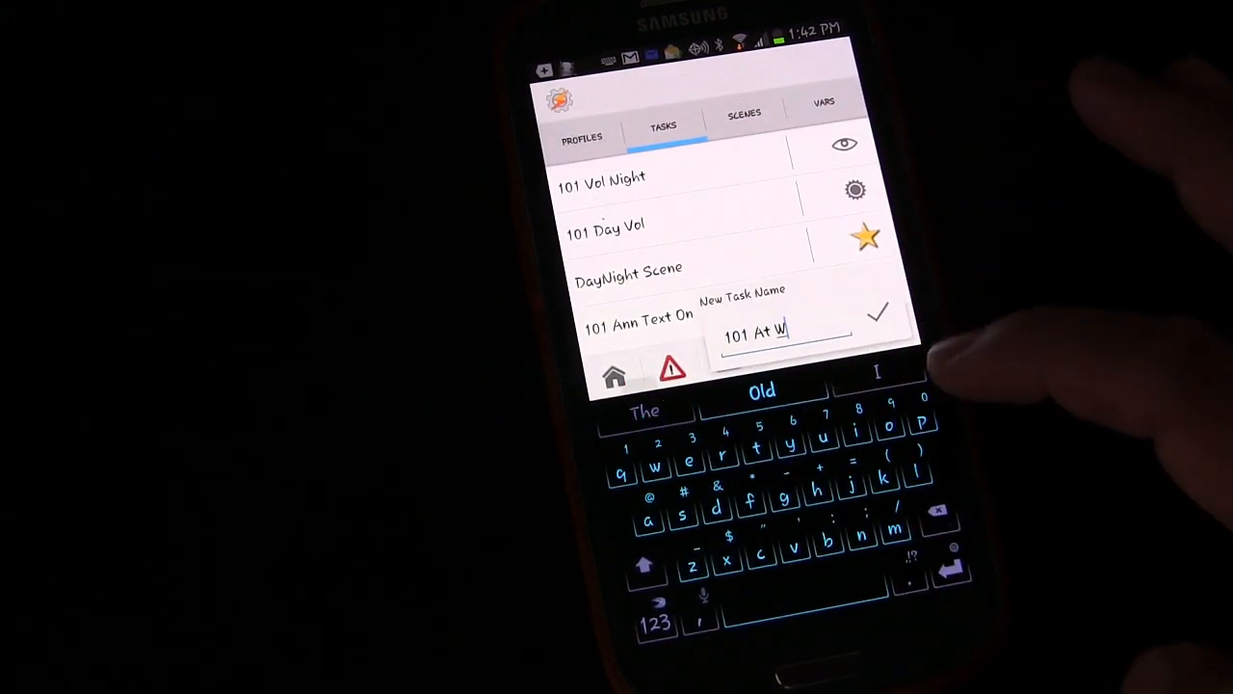
type("ork")
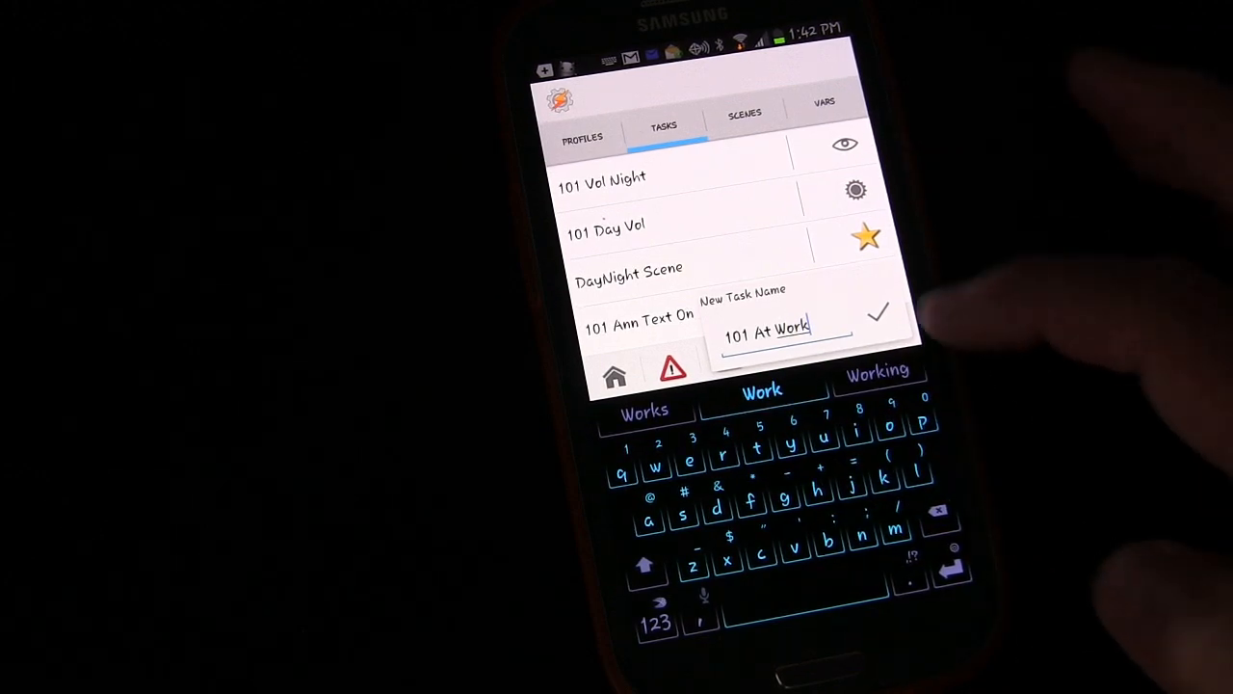
left_click(879, 312)
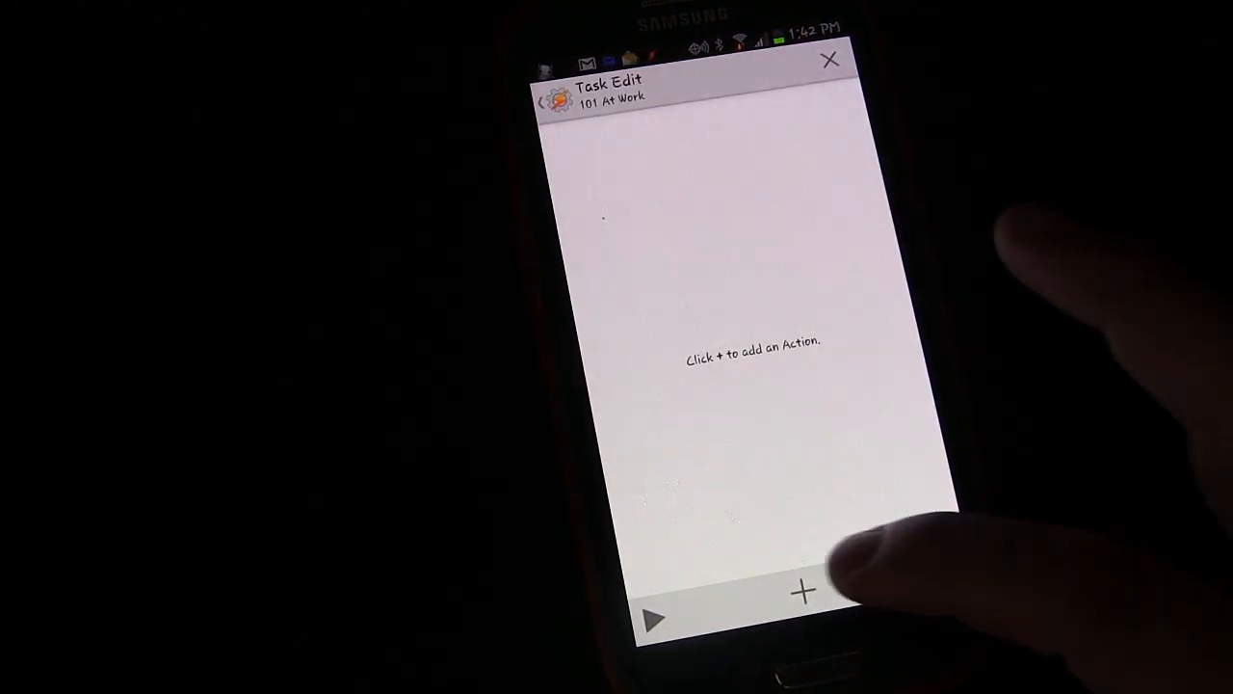
Step: Add an Audio > Silent Mode action set to Vibrate
left_click(802, 591)
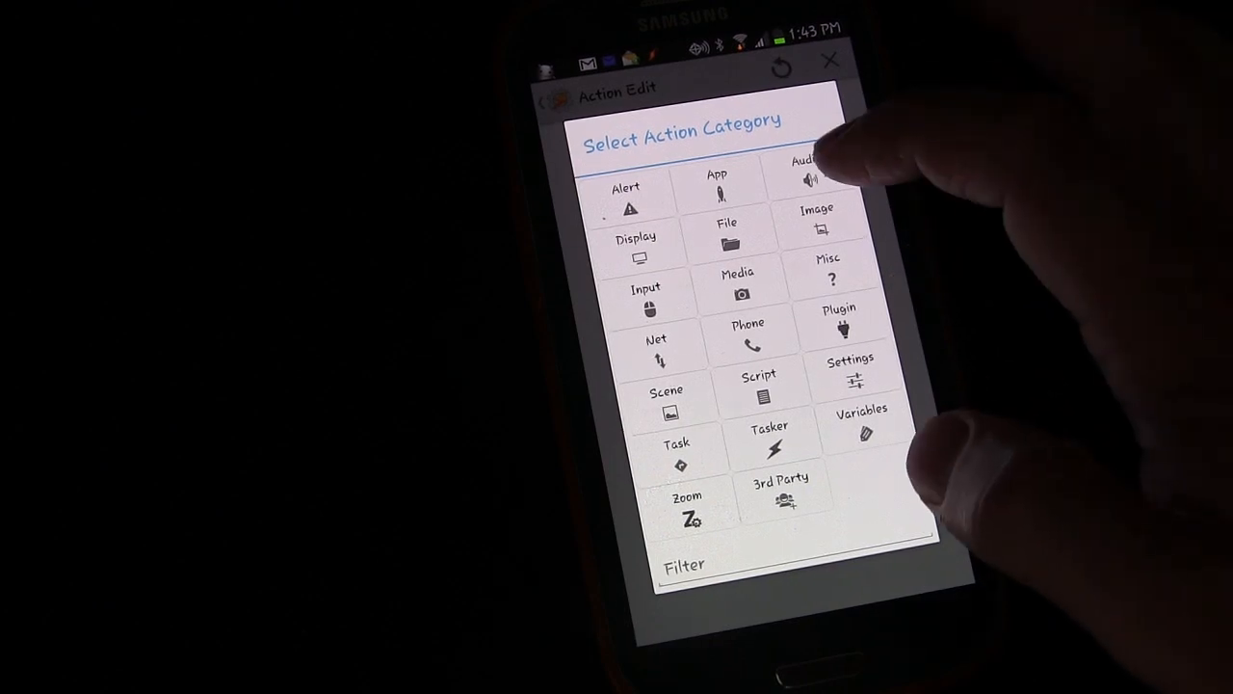
left_click(809, 173)
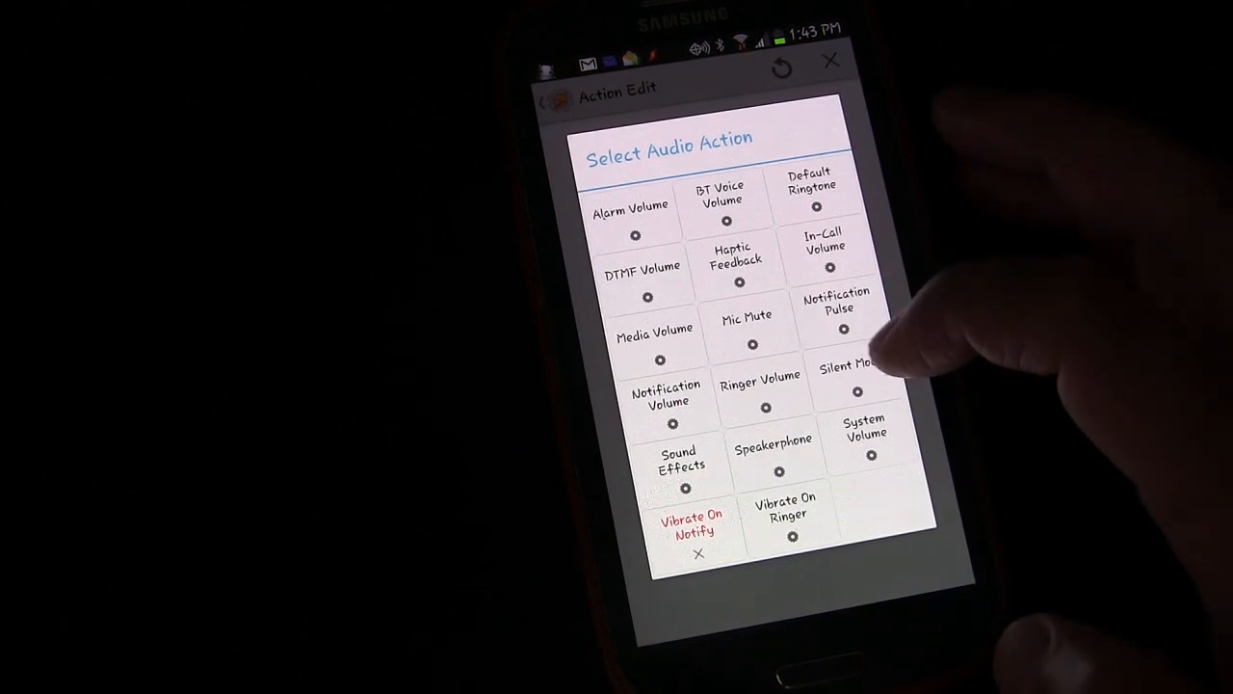
left_click(846, 382)
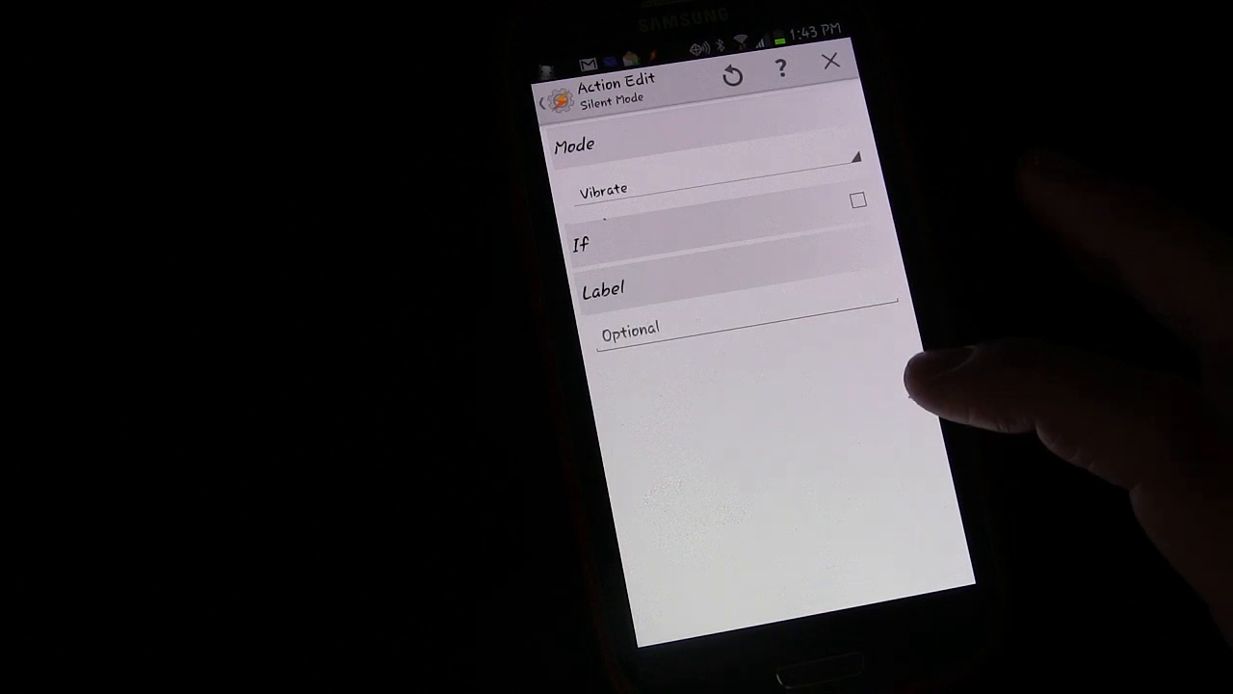
mouse_move(925, 414)
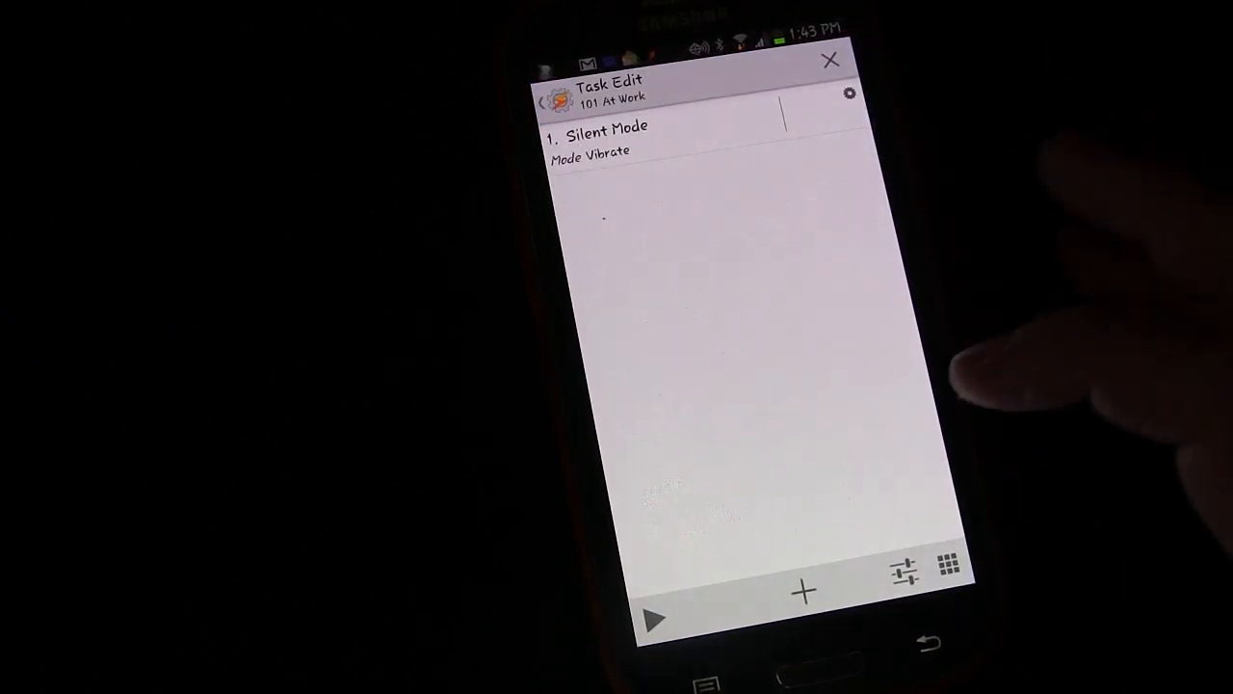
Step: Add an Audio > Media Volume action with level lowered to 3 and save it
left_click(803, 592)
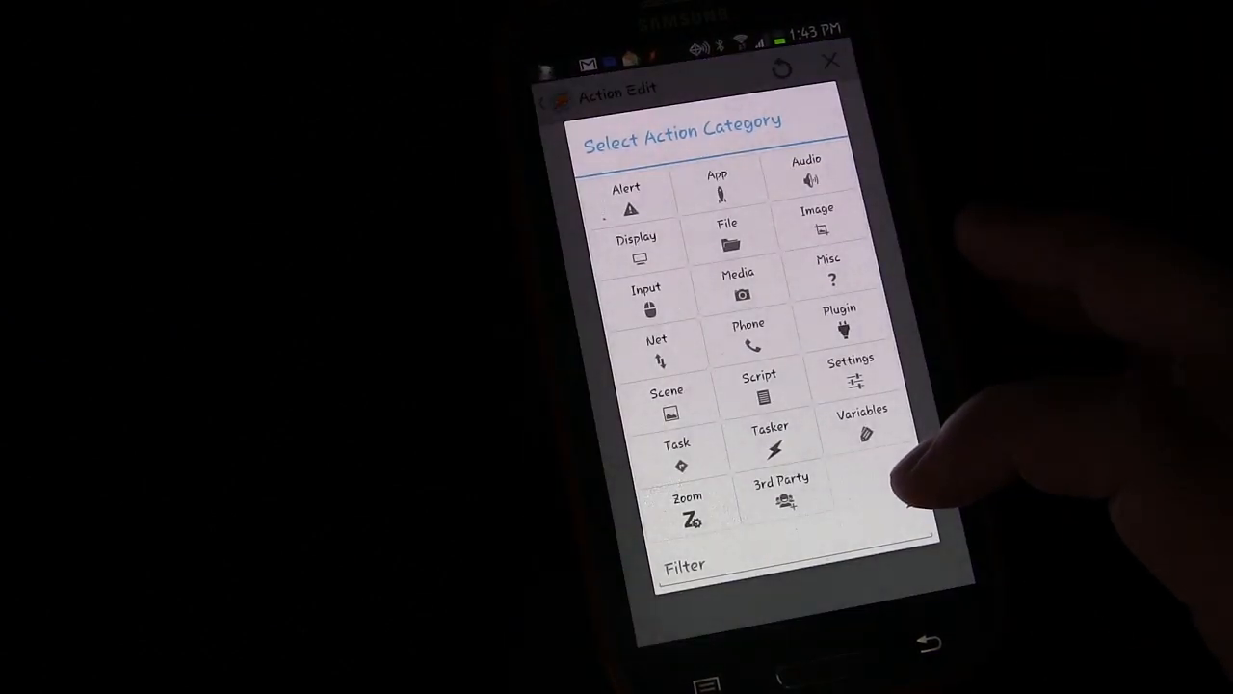
left_click(807, 177)
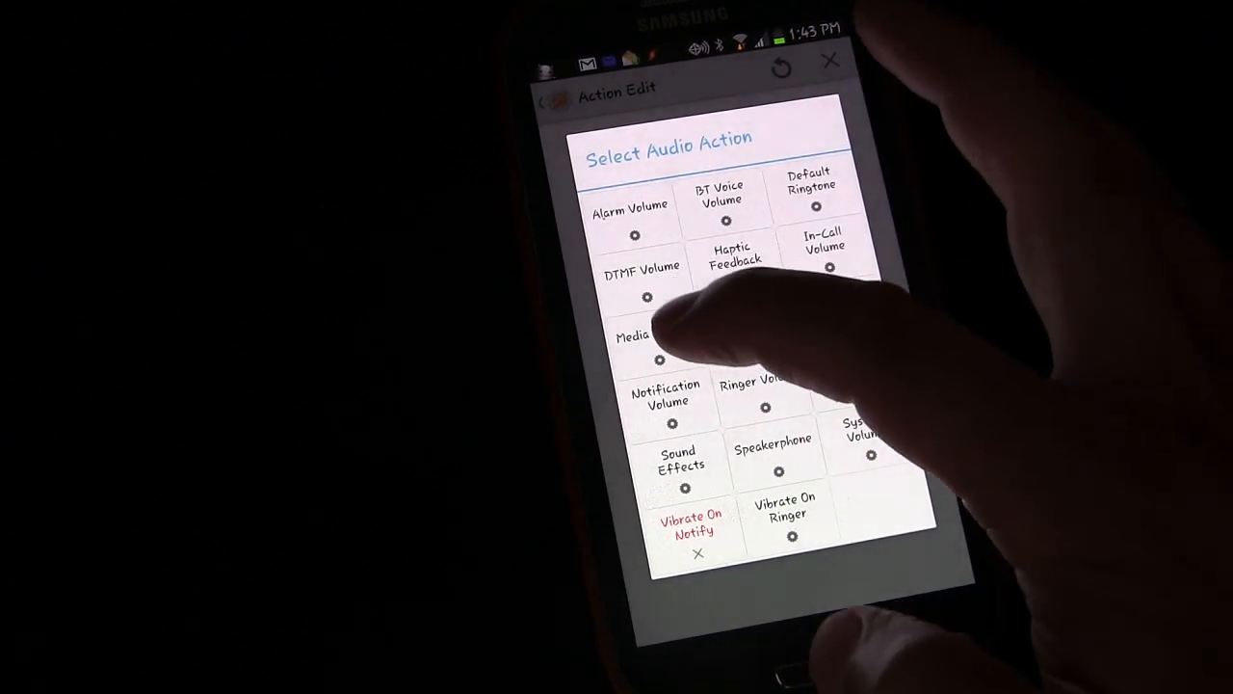
left_click(632, 347)
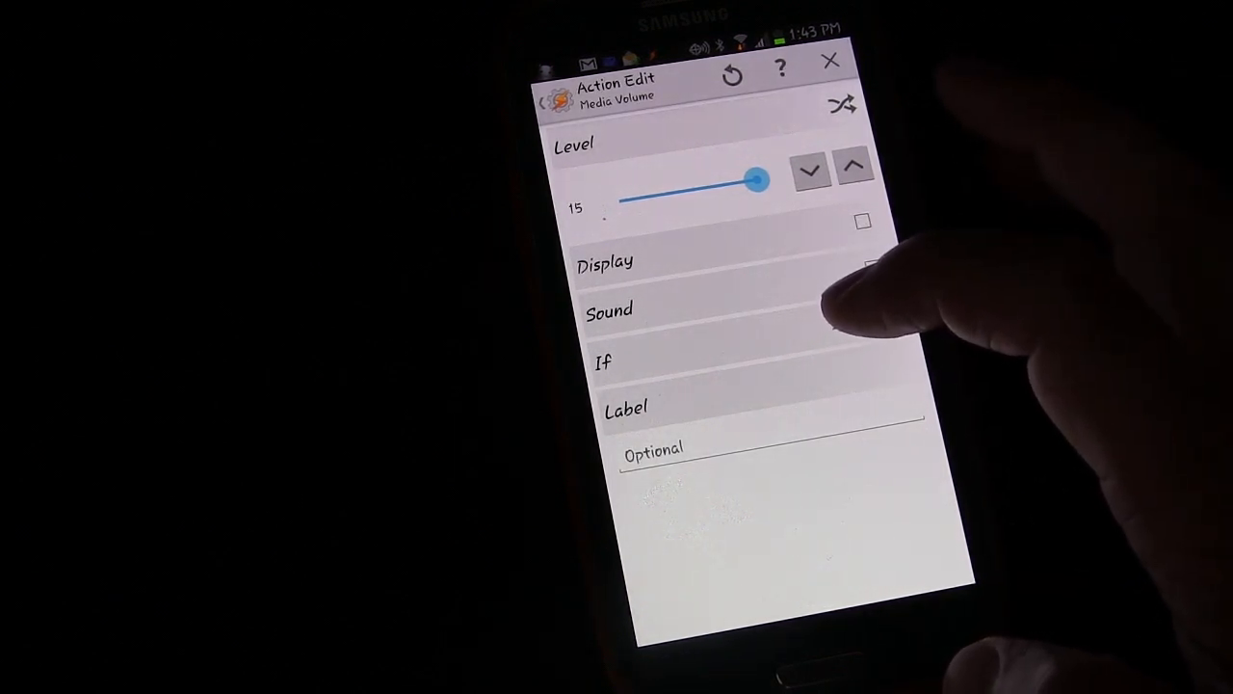
mouse_move(848, 299)
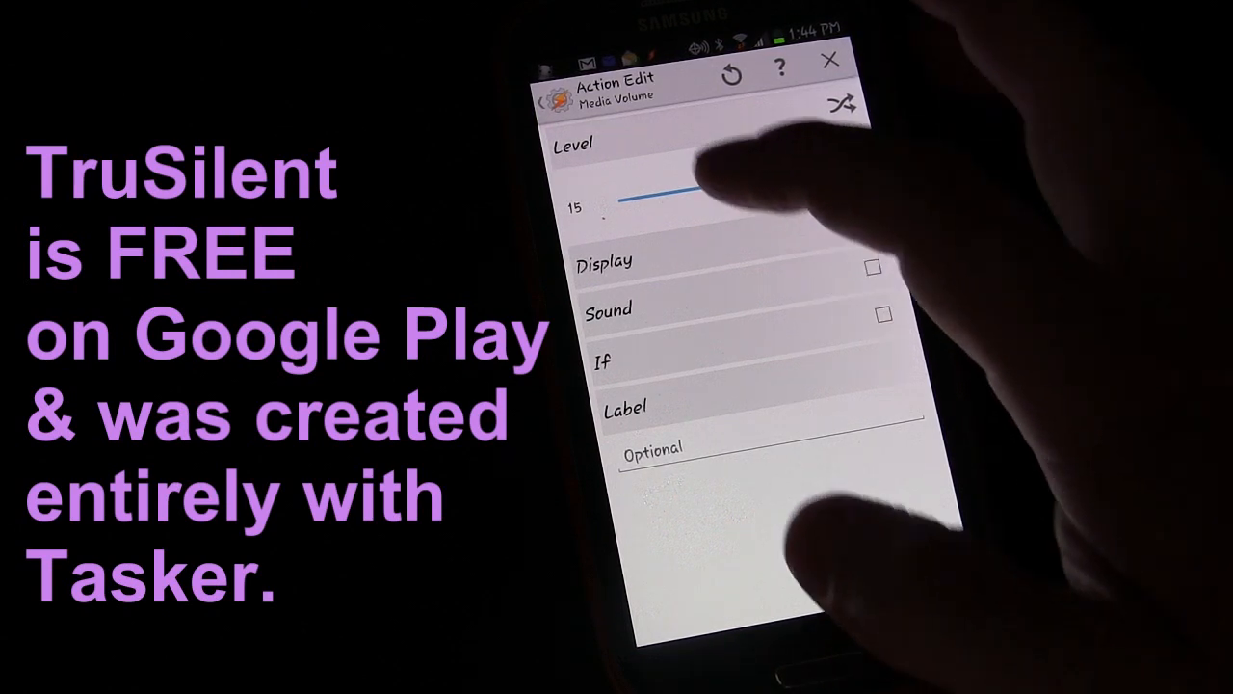
left_click_drag(693, 197, 659, 197)
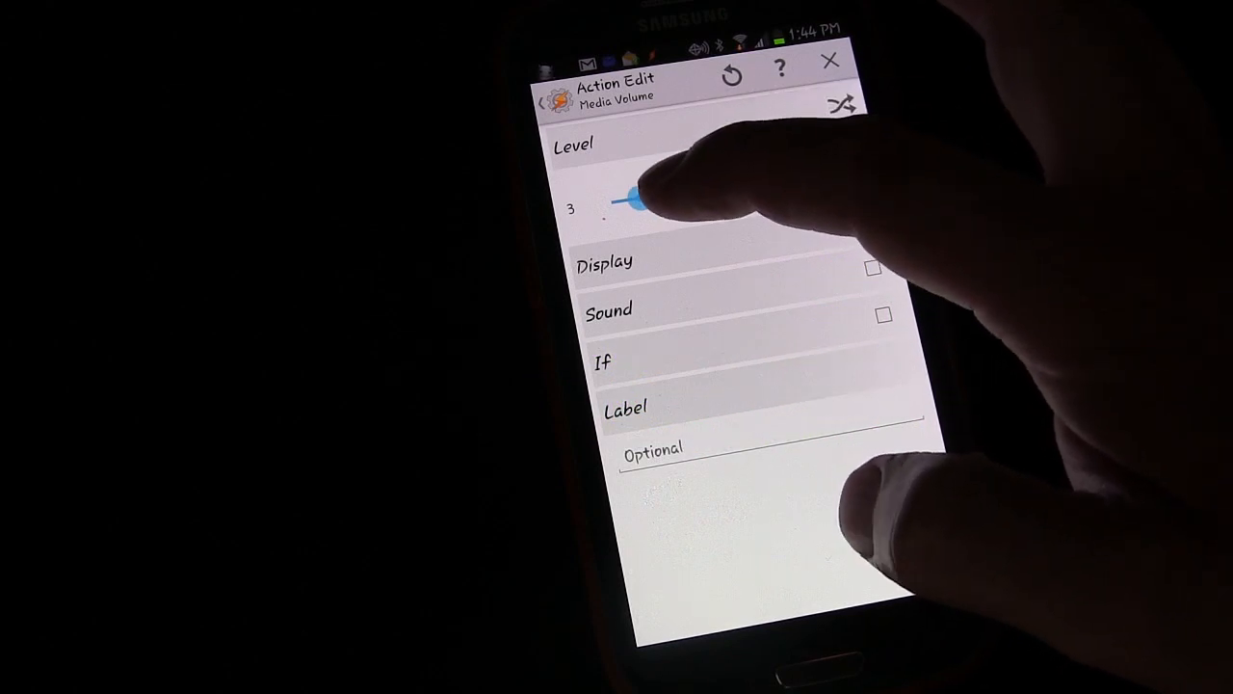
left_click(639, 197)
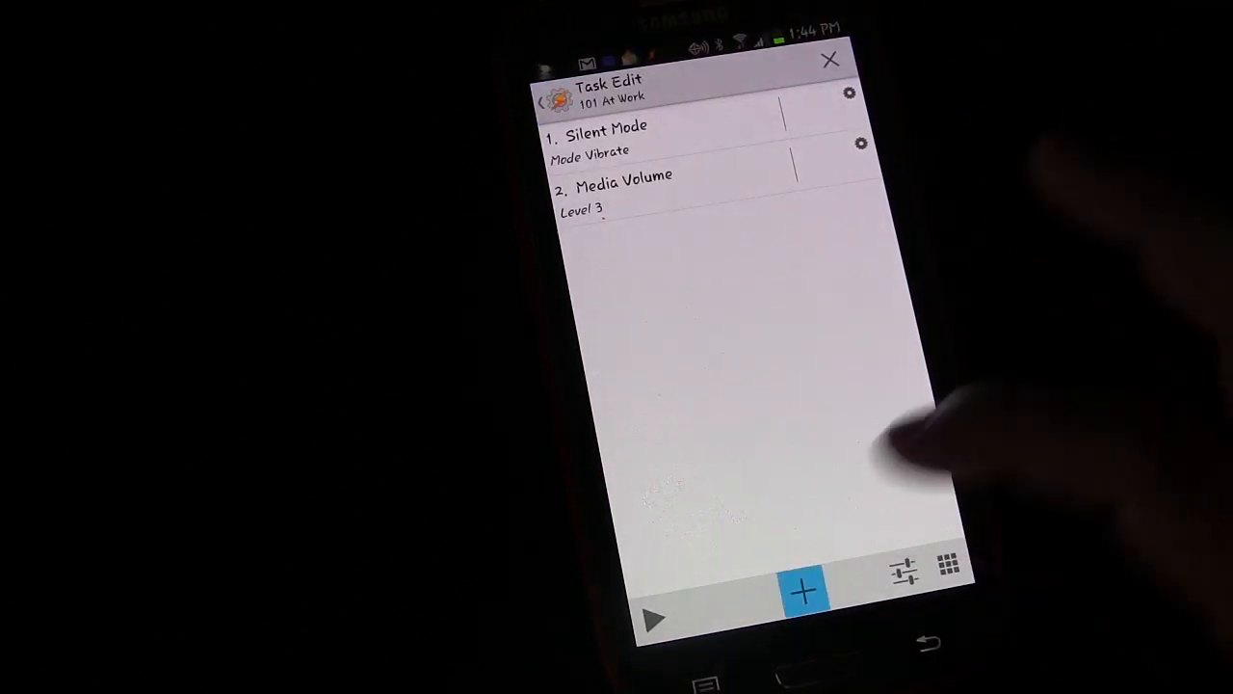
Step: Add an Audio > Alarm Volume action with level set to 1
left_click(803, 589)
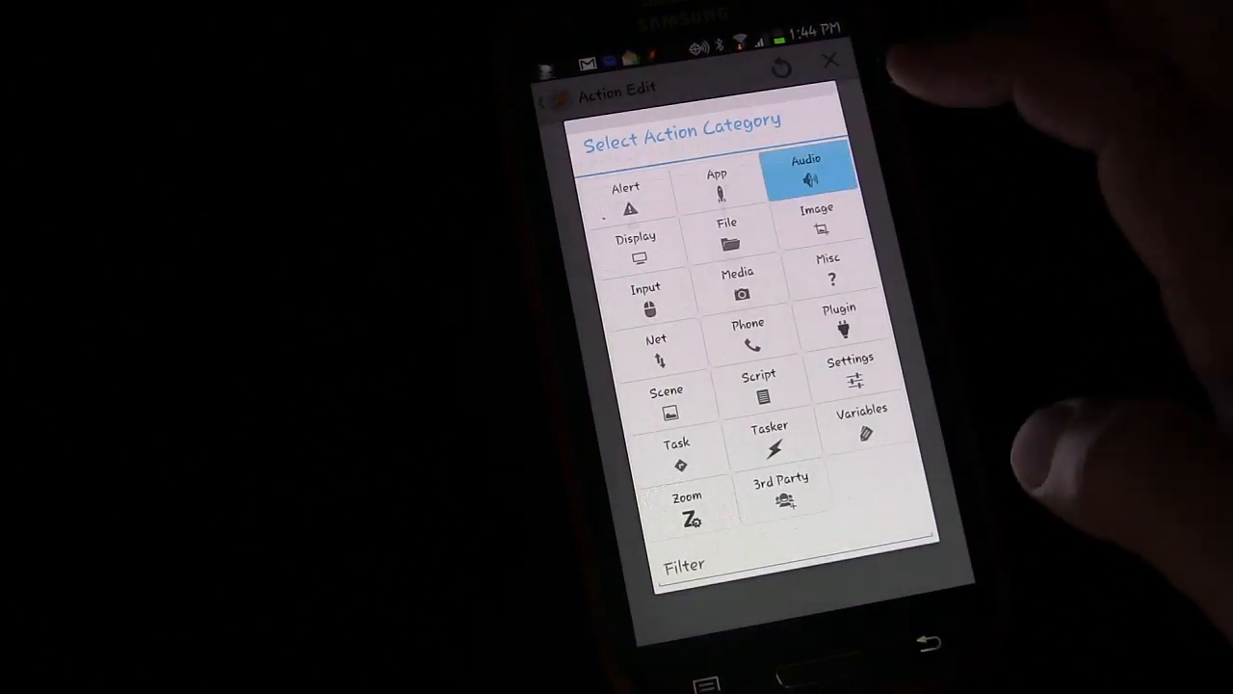
left_click(807, 173)
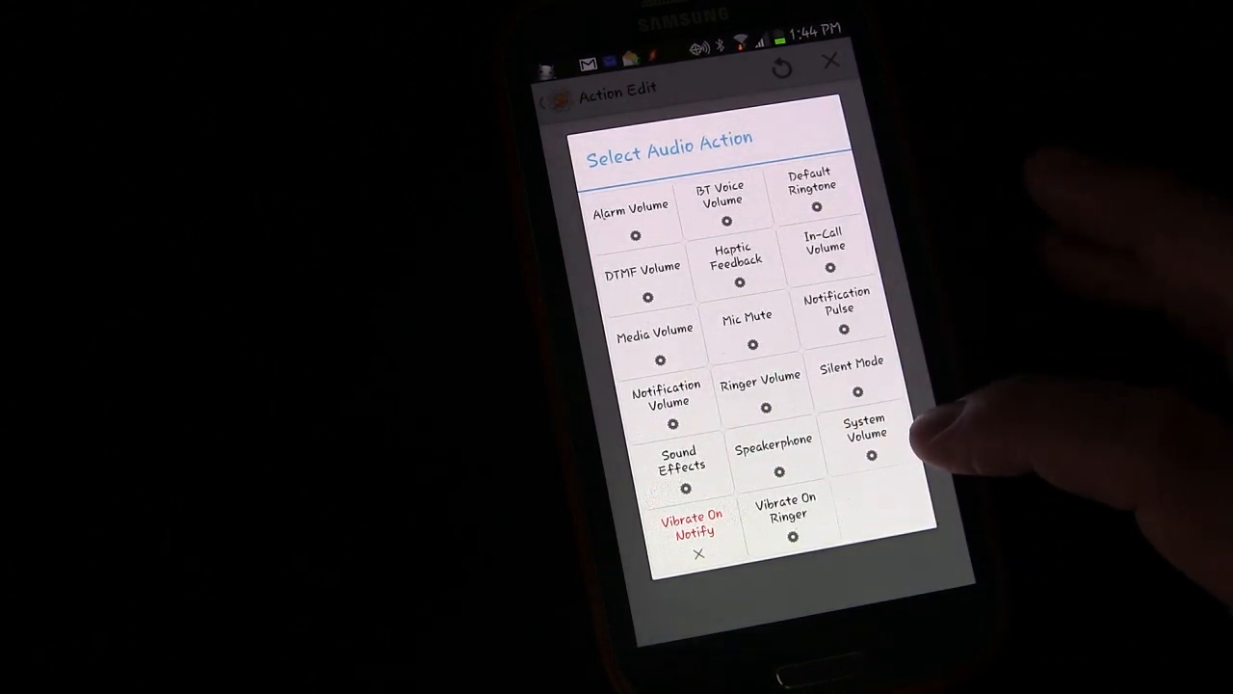
mouse_move(935, 453)
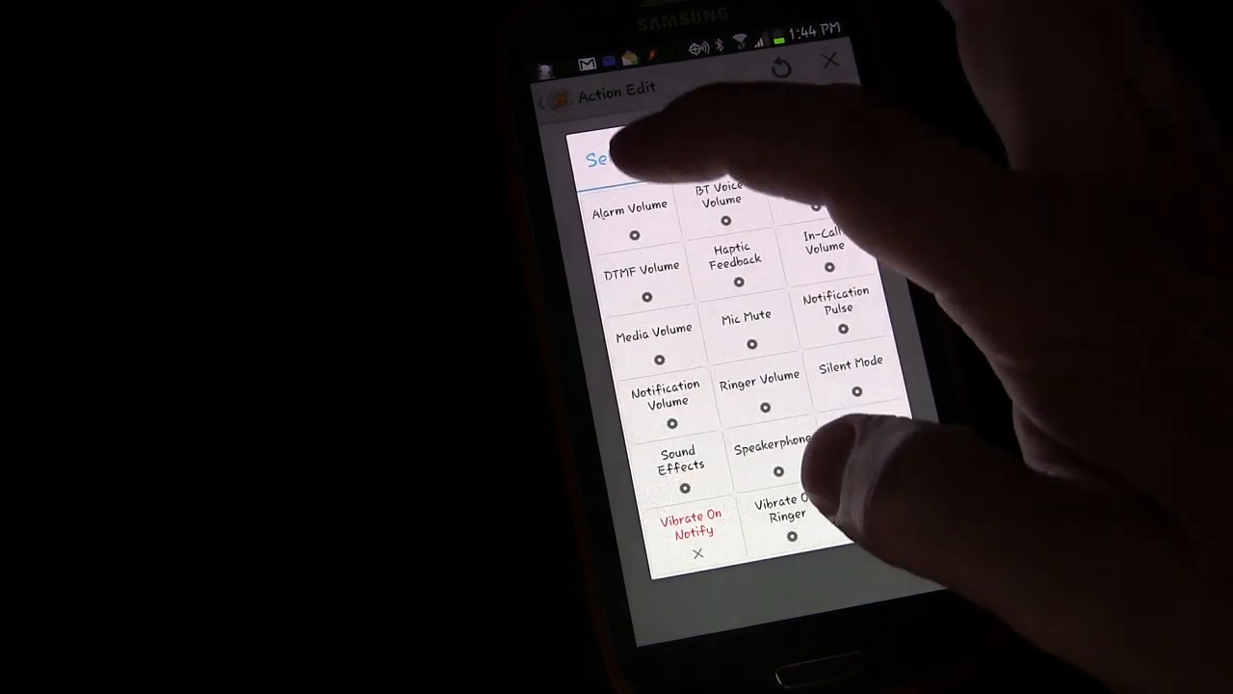
left_click(630, 206)
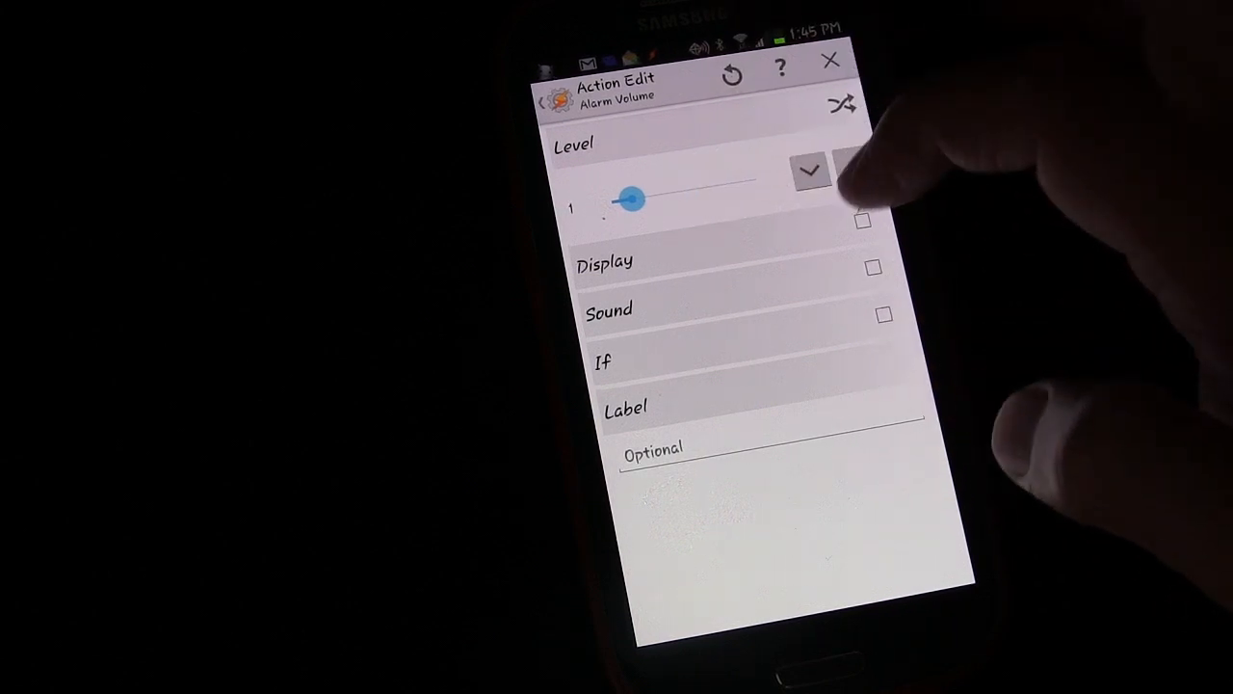
left_click(854, 165)
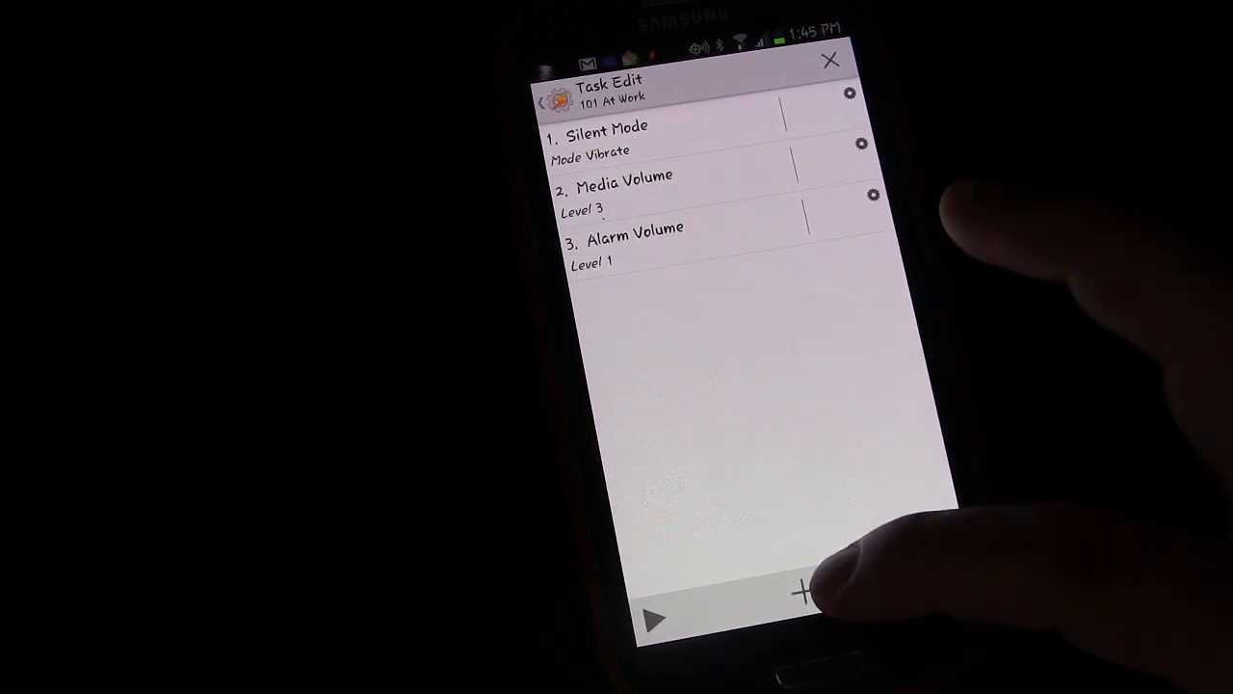
left_click(801, 591)
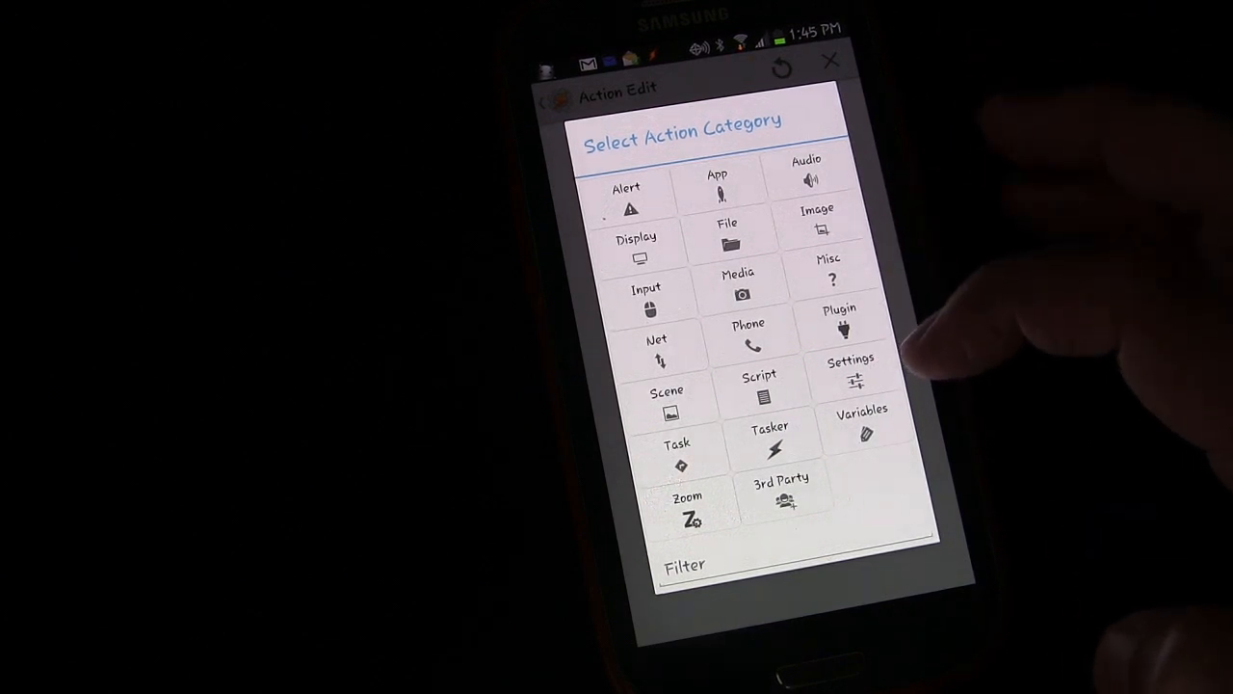
mouse_move(906, 366)
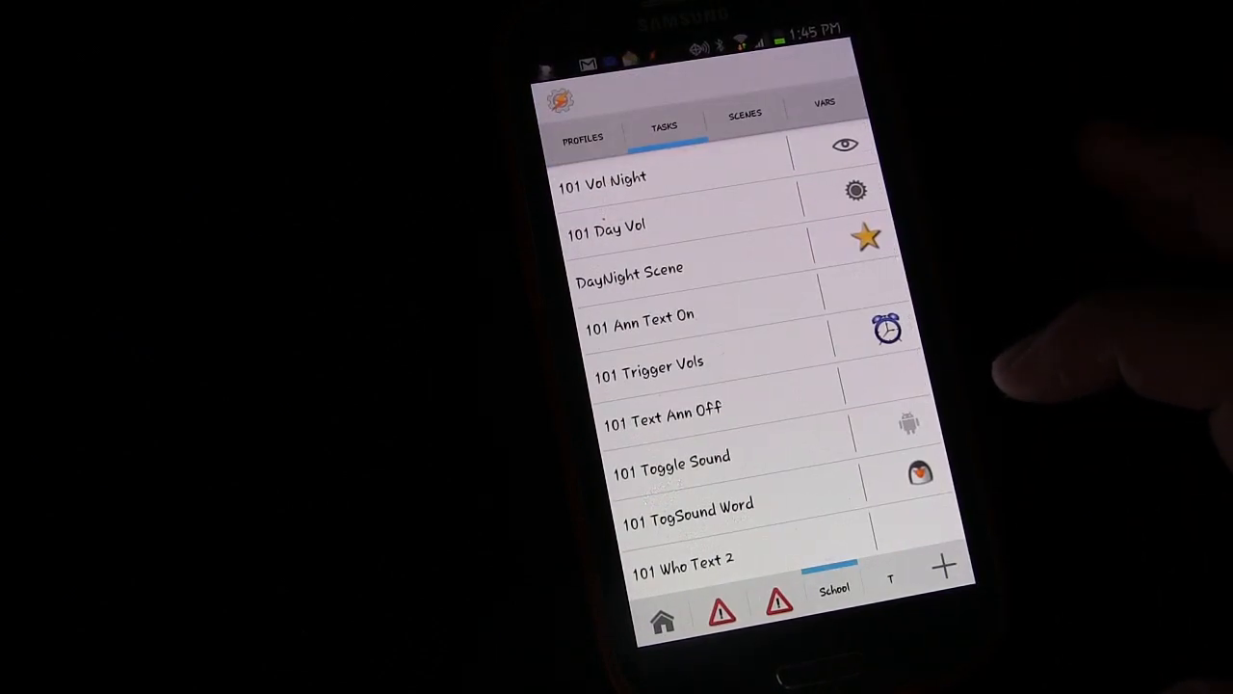
Step: Create a new task and name it '101 Leave Work'
left_click(942, 566)
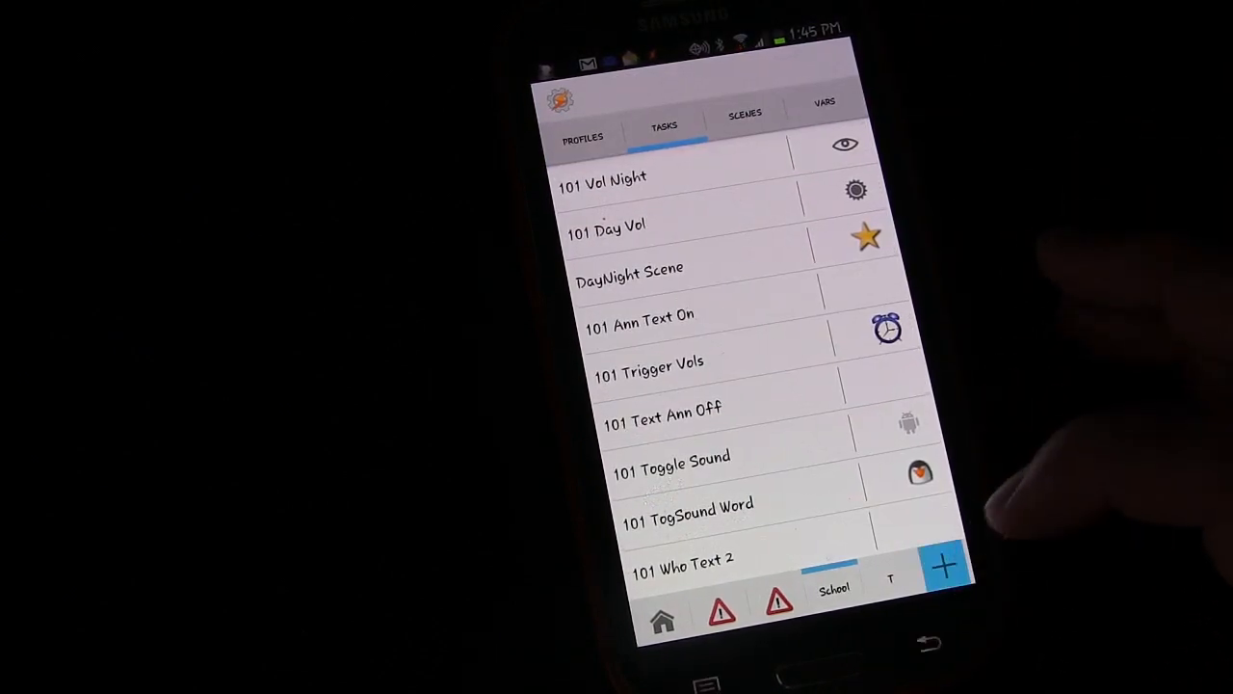
left_click(943, 567)
type("101")
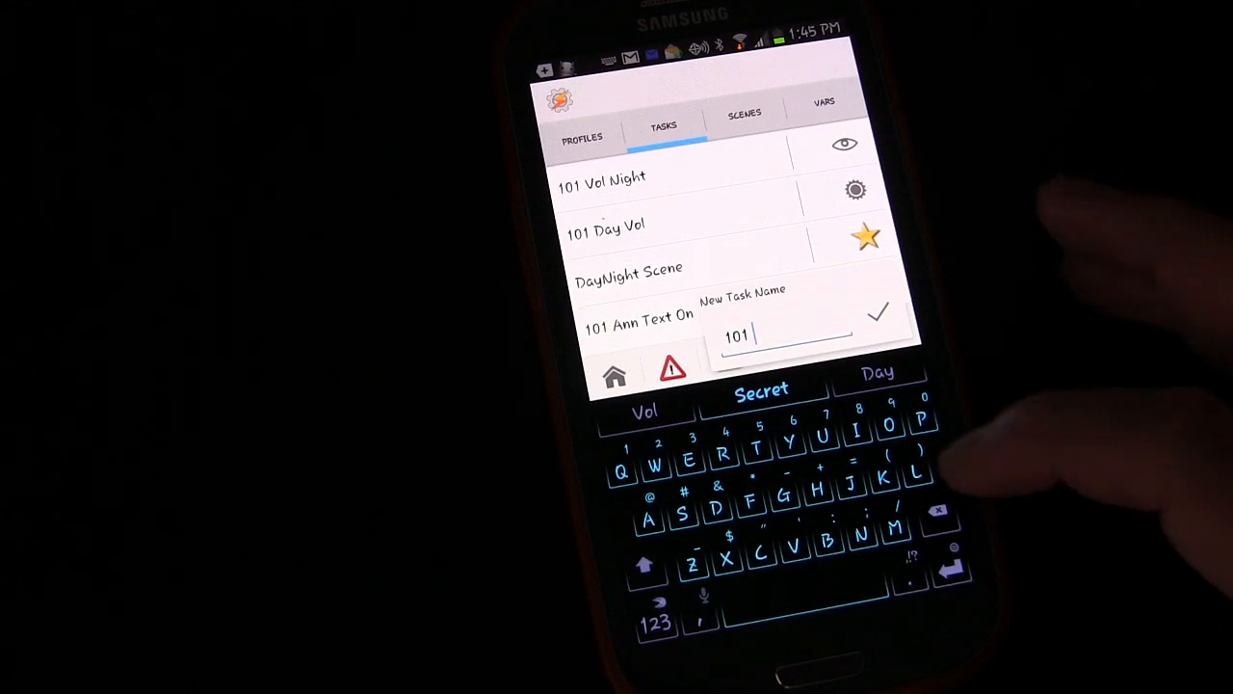
type("Leave")
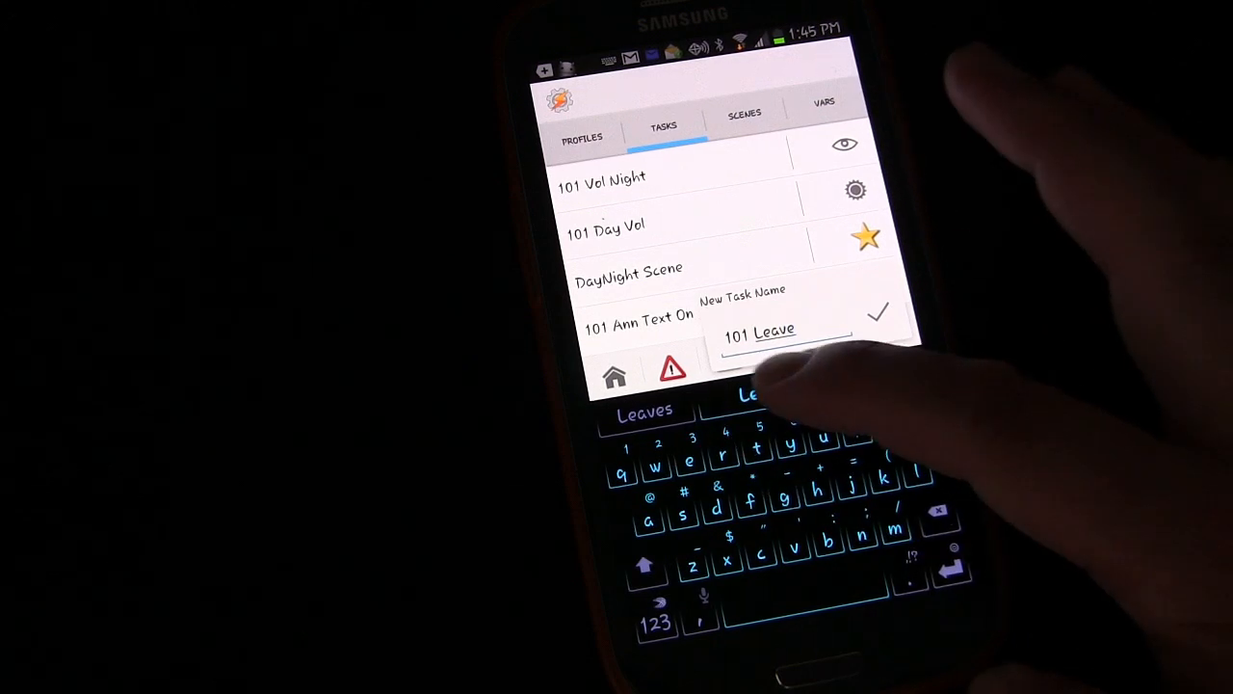
type("Wo")
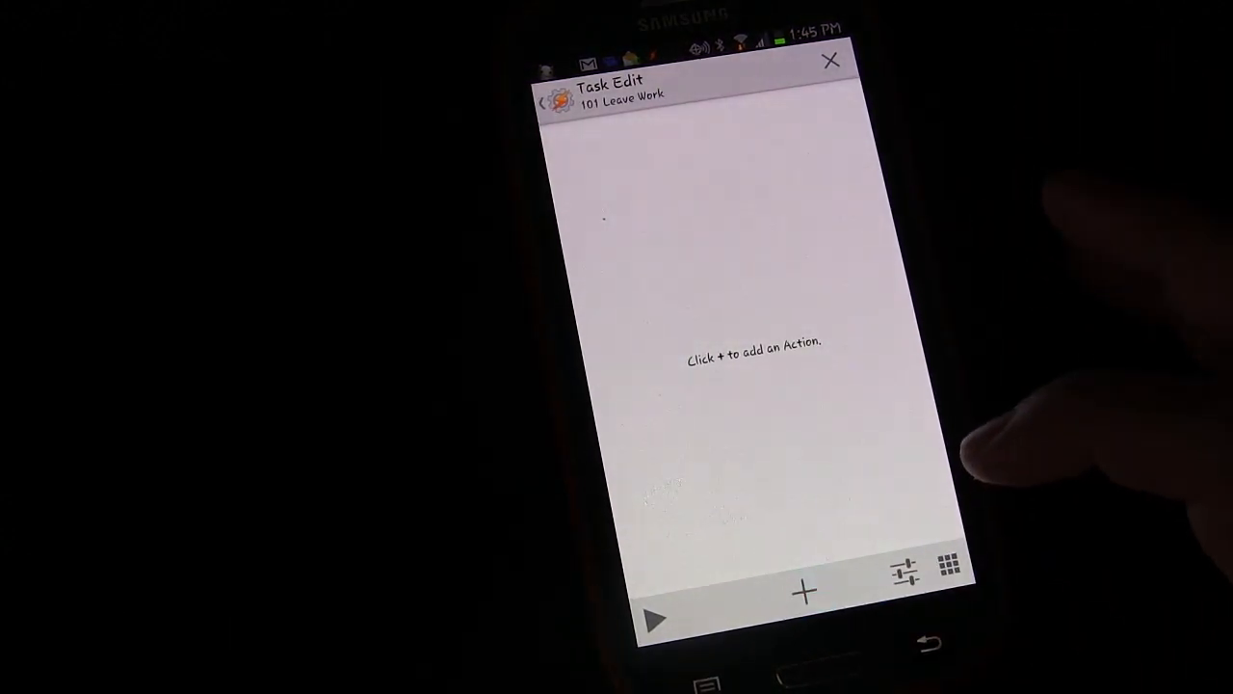
Step: Add a Silent Mode action set to Off
left_click(802, 591)
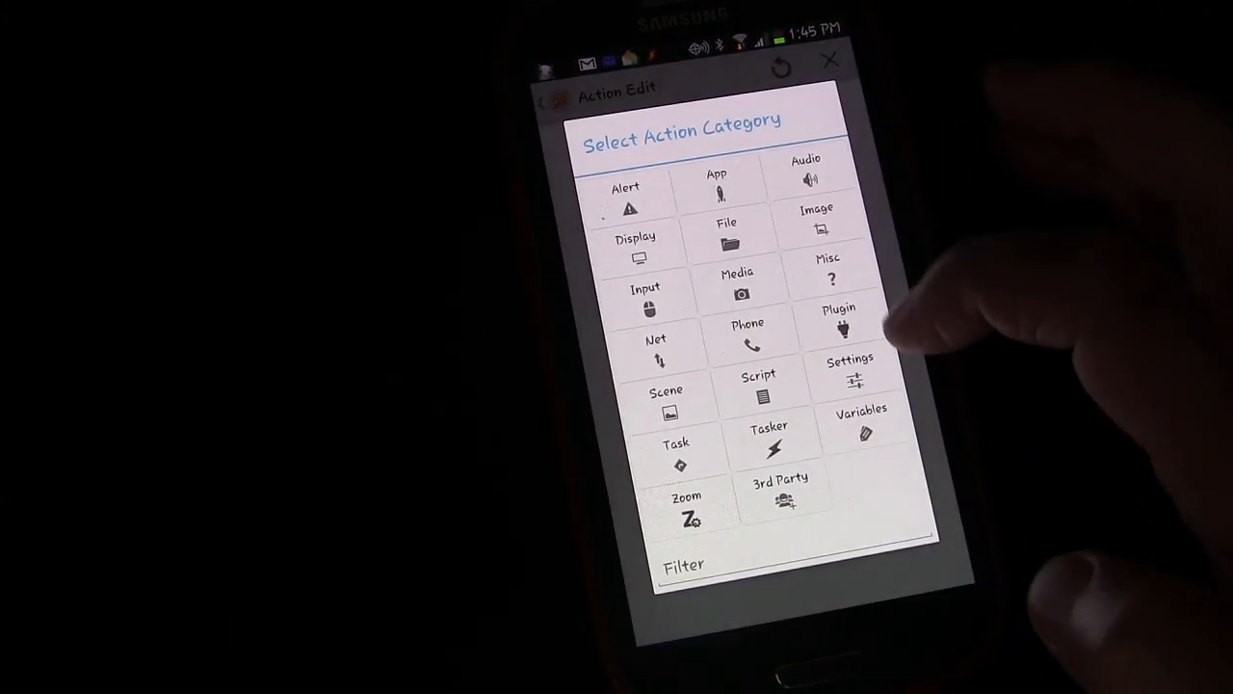
left_click(805, 170)
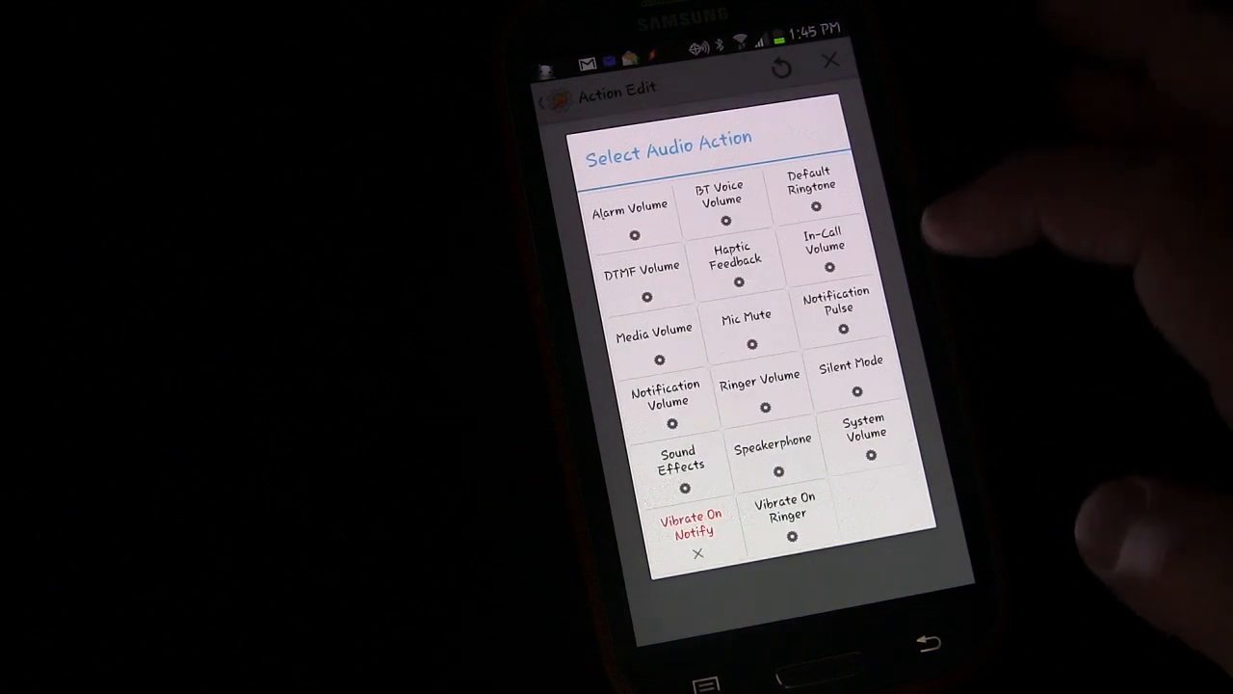
left_click(850, 370)
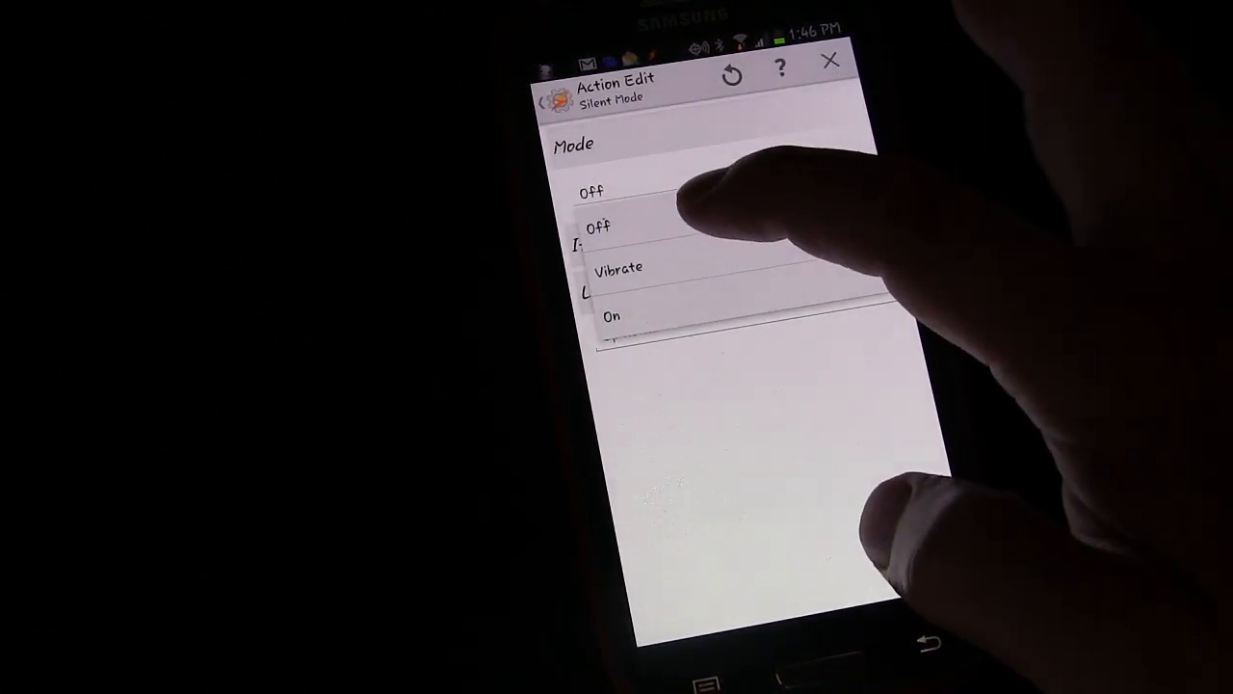
left_click(598, 227)
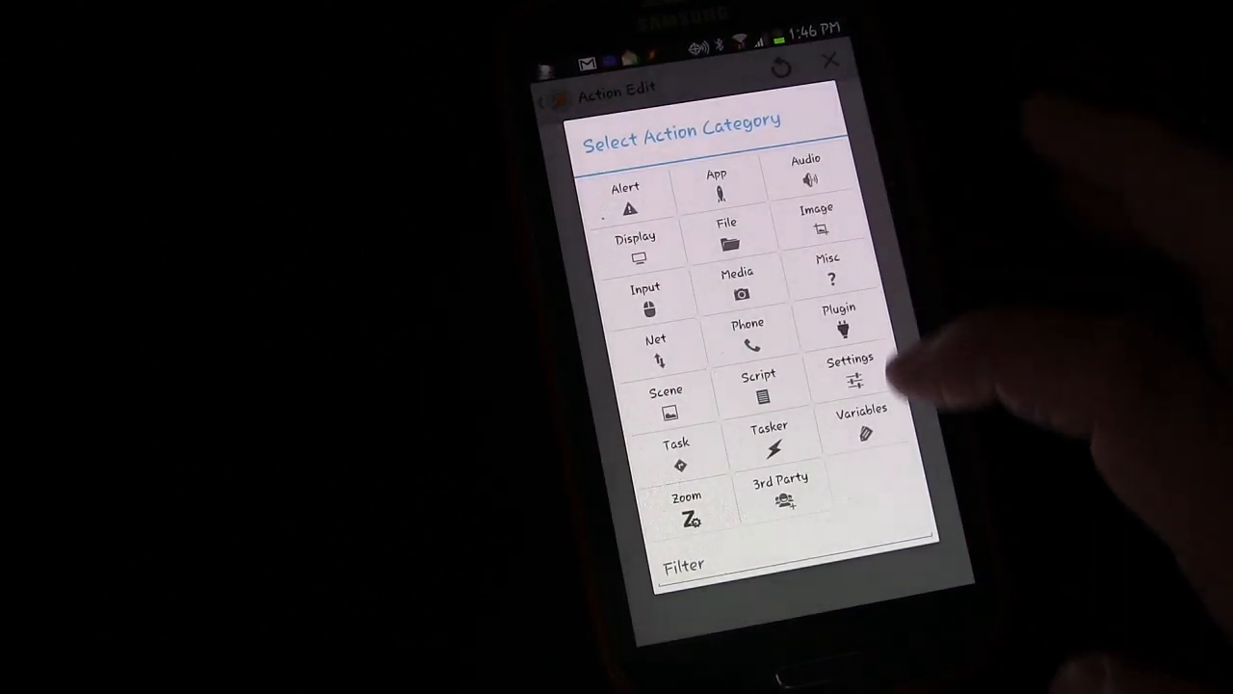
Step: Add Media Volume at level 15 and Alarm Volume at level 6, saving the actions
left_click(805, 173)
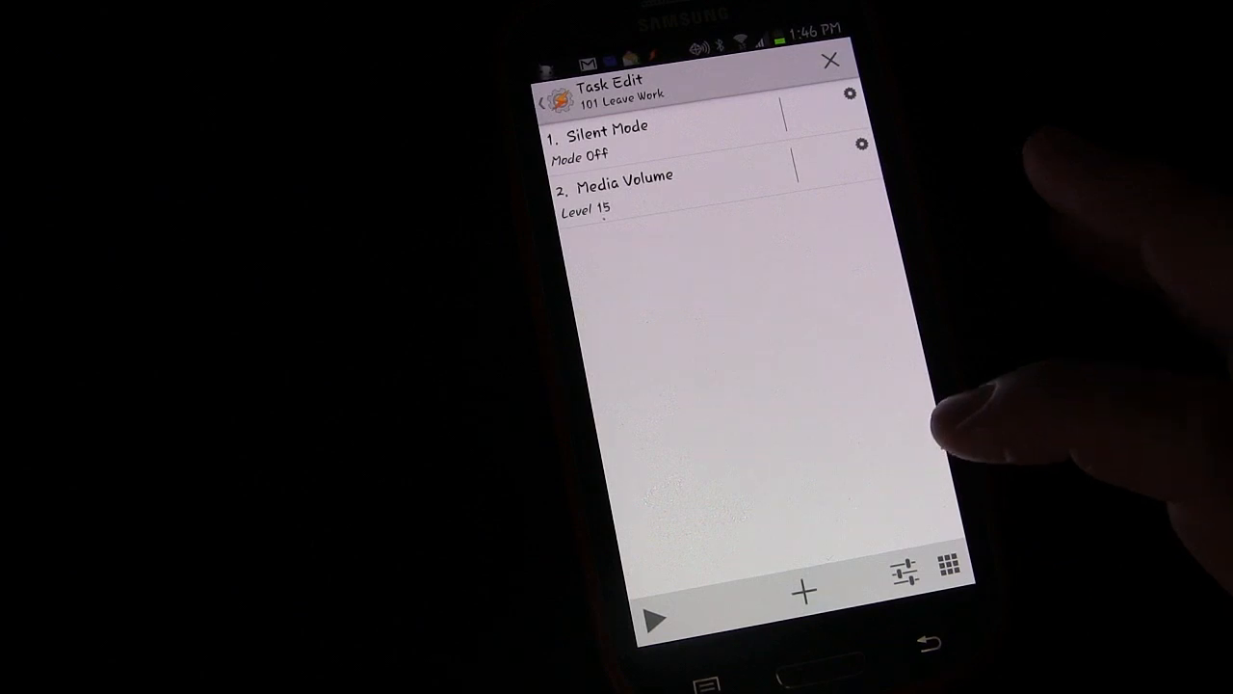
left_click(801, 592)
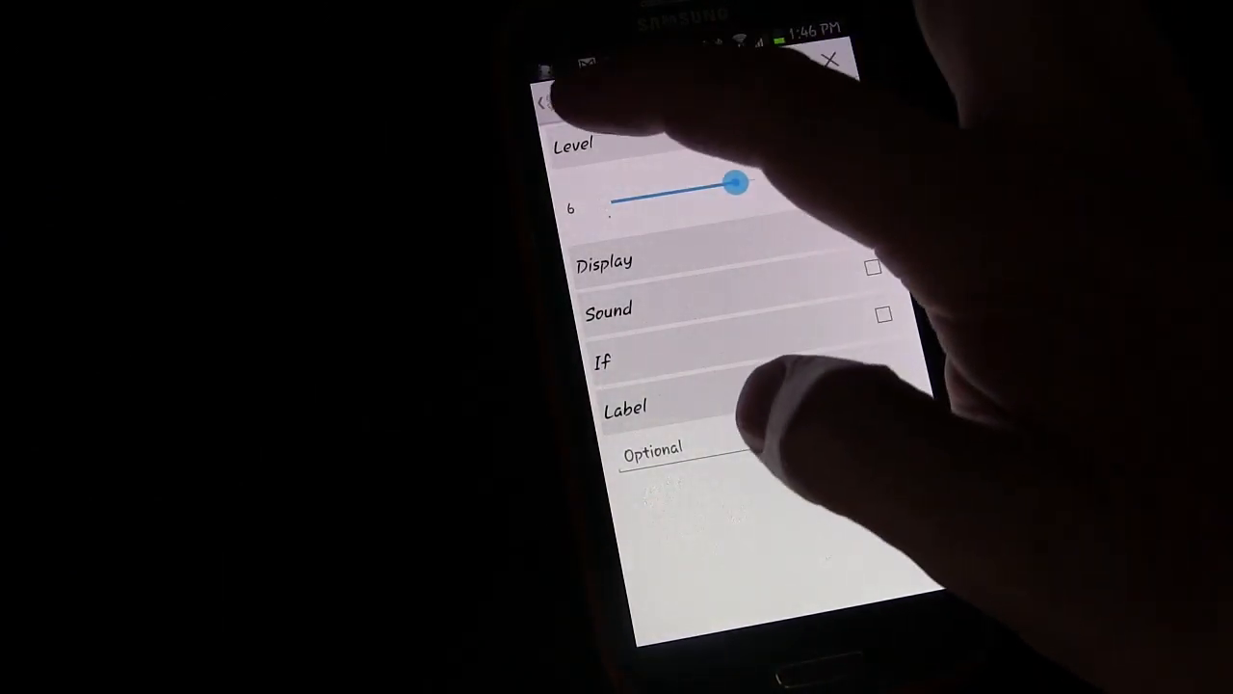
left_click(544, 104)
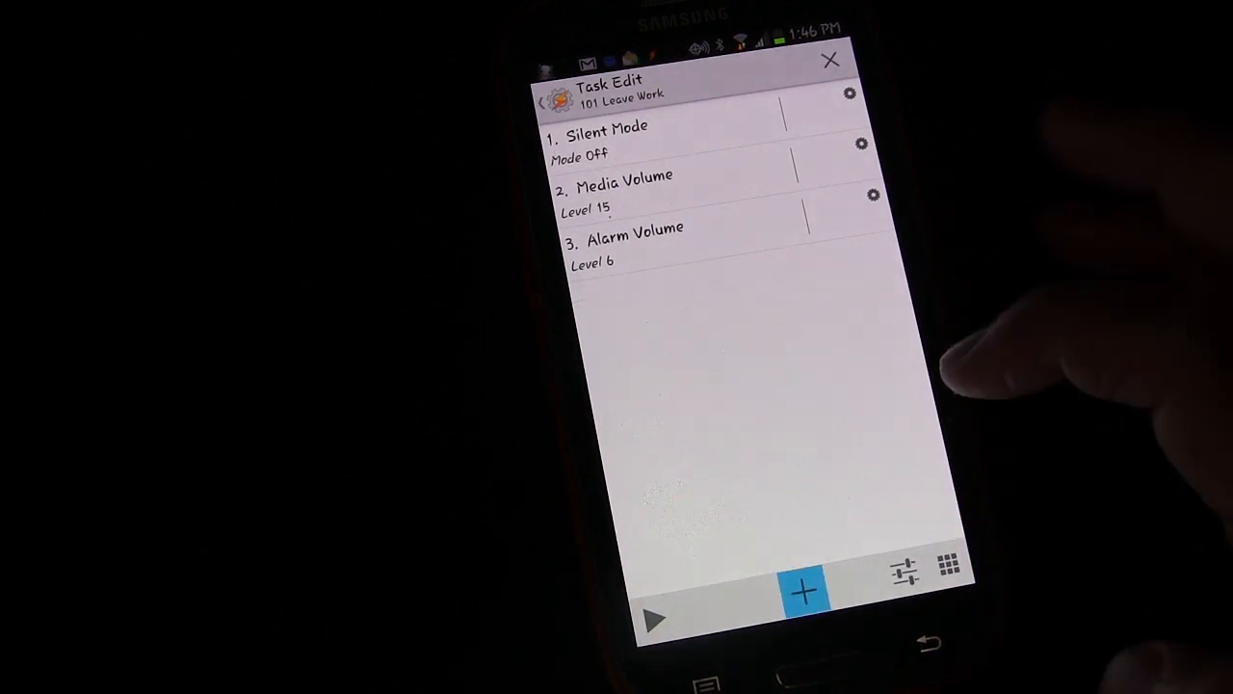
left_click(803, 590)
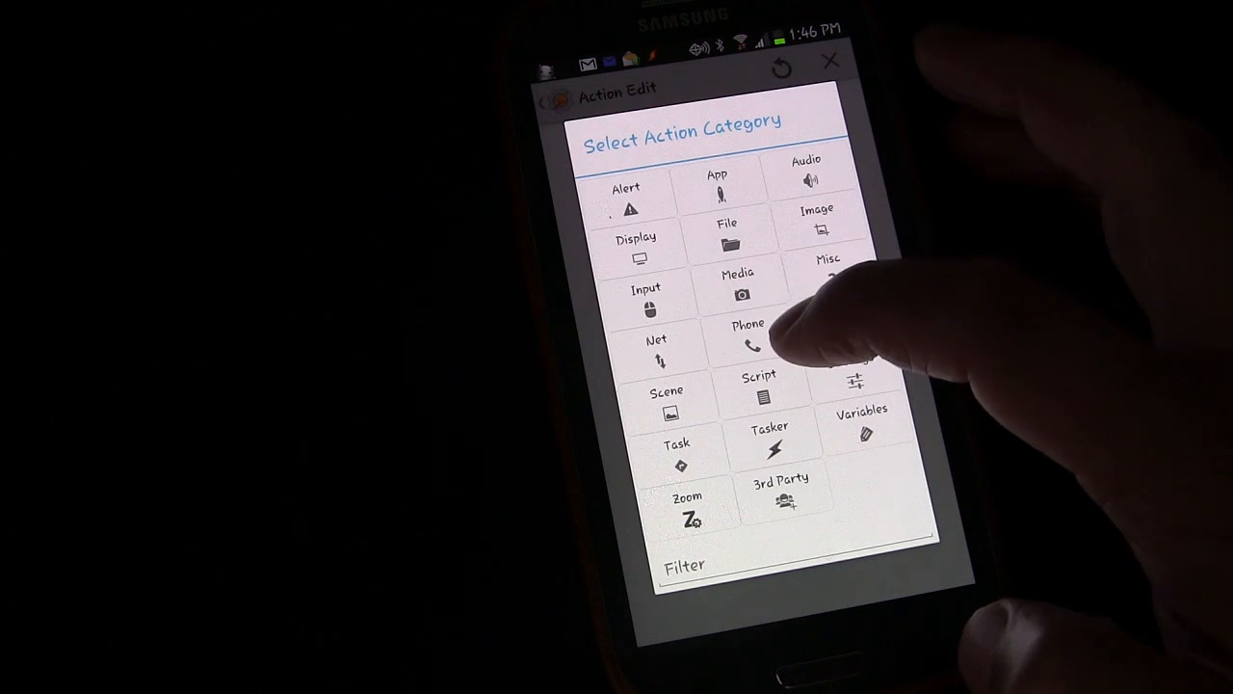
left_click(748, 347)
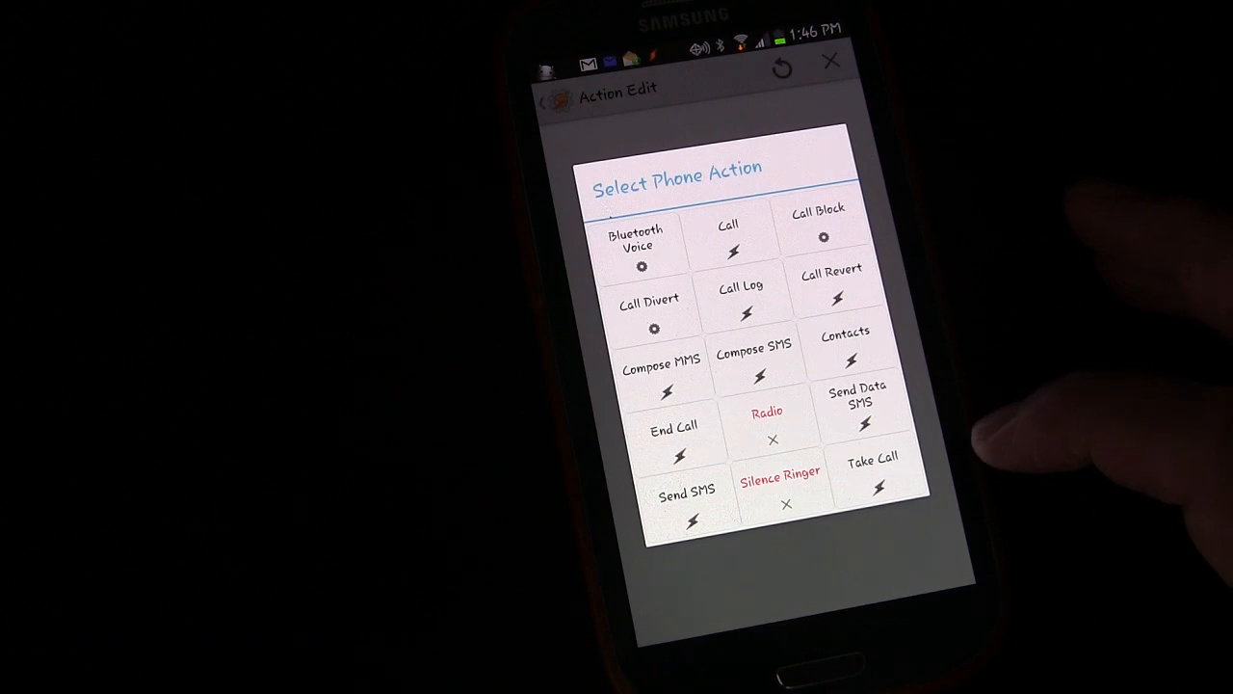
left_click(686, 497)
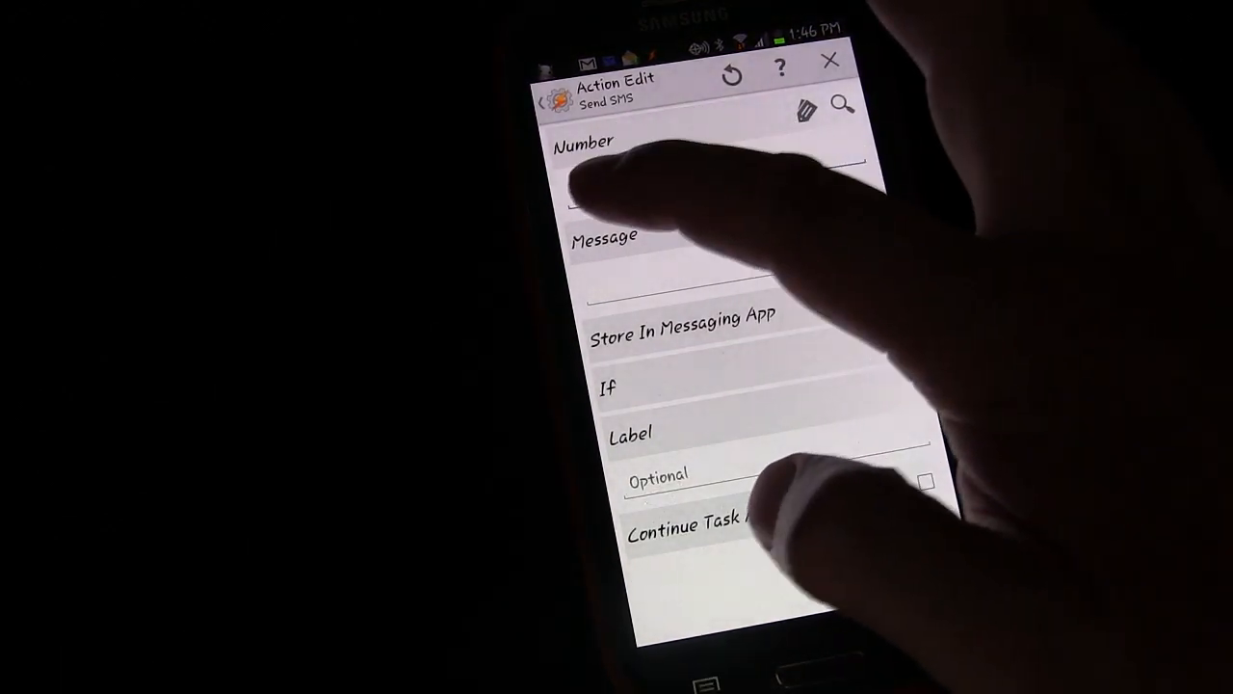
left_click(711, 192)
type("32")
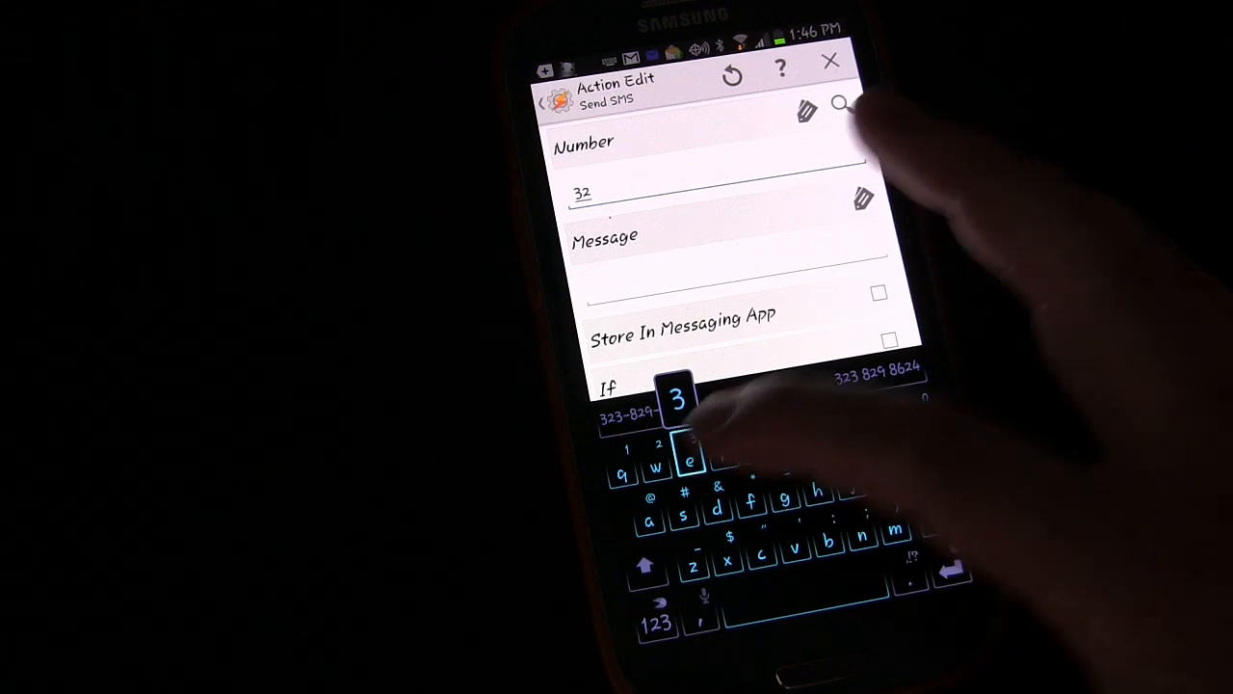
type("36")
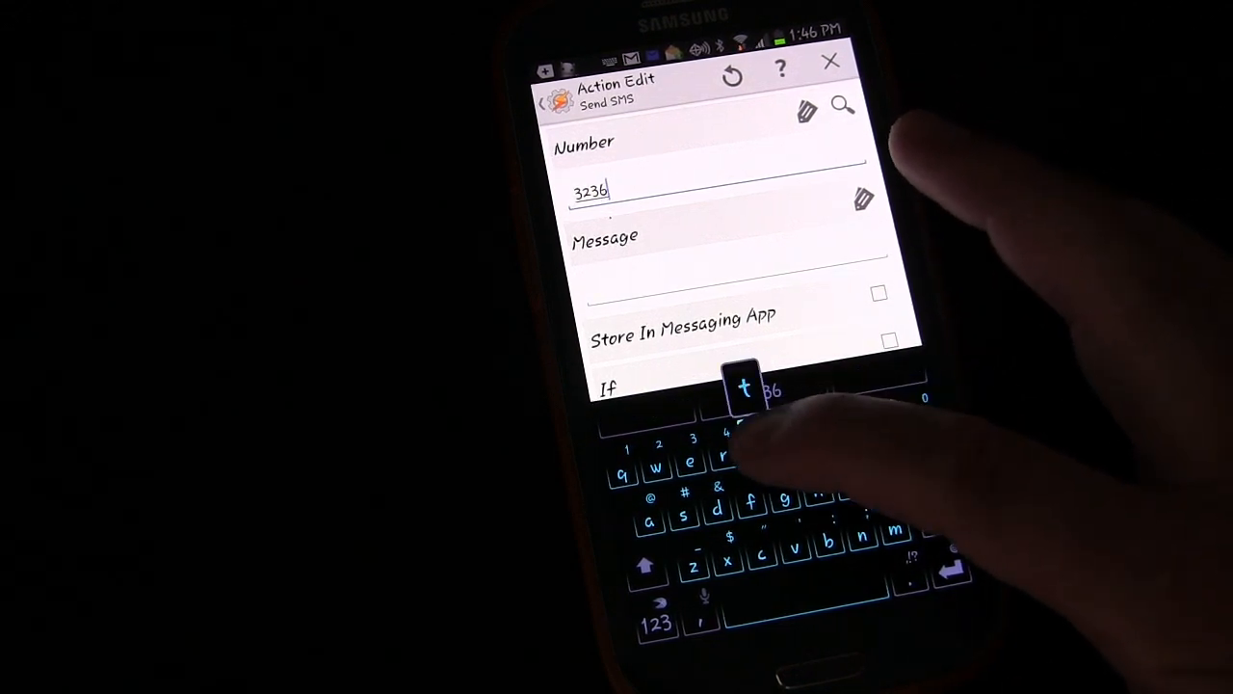
type("5")
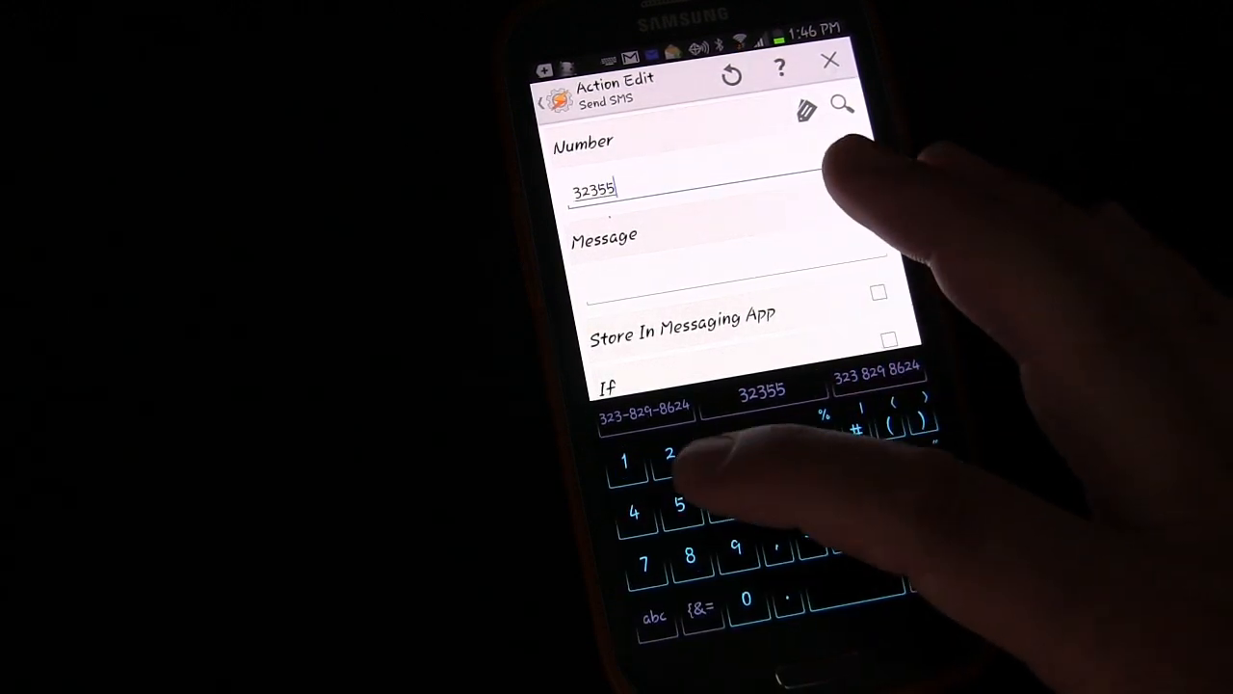
type("5")
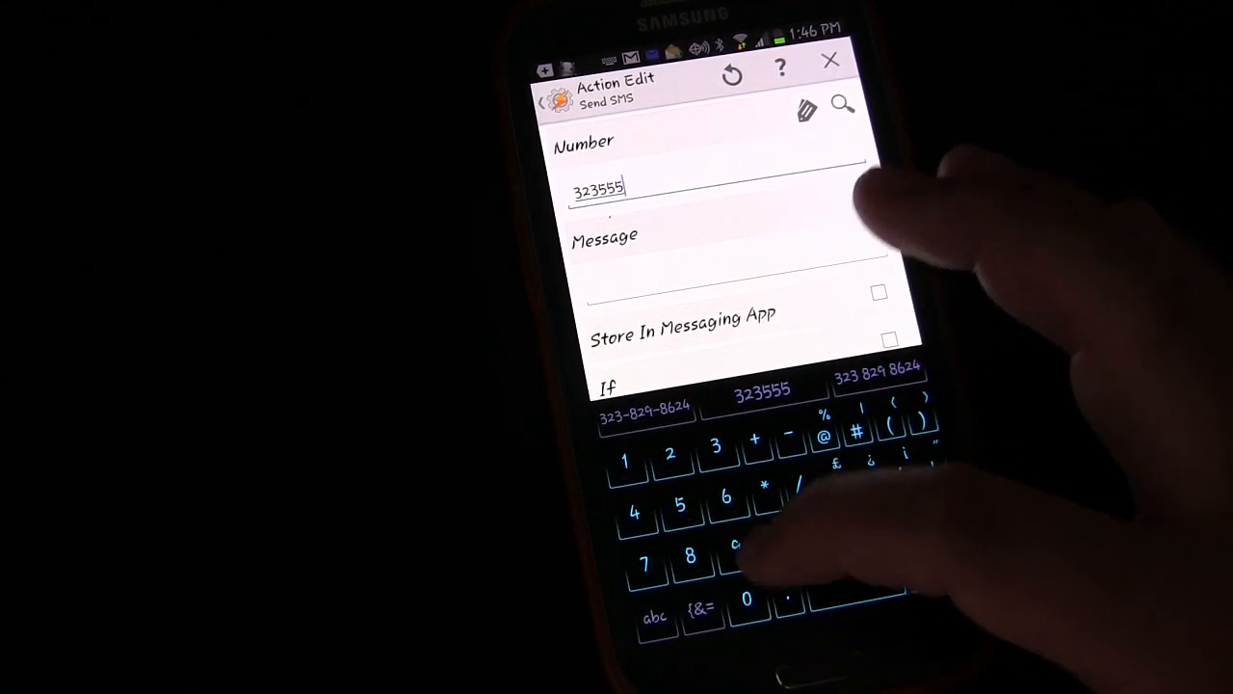
type("0055")
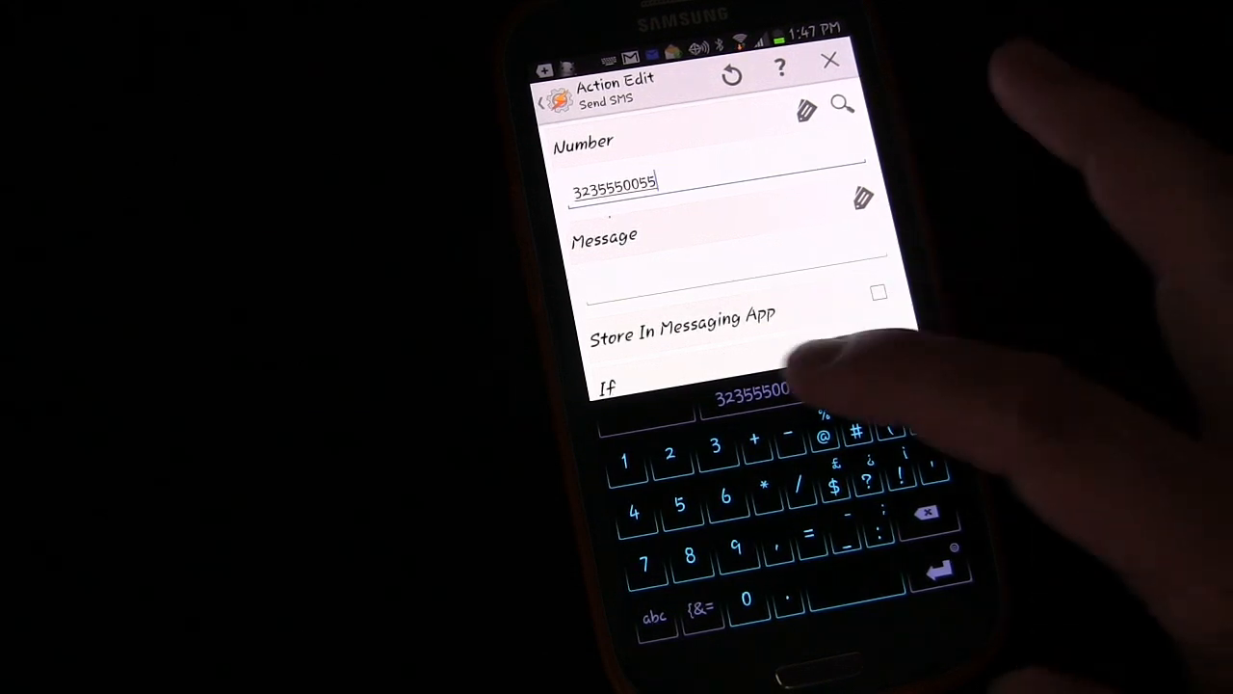
Step: Enter the message text 'Leaving work. Be home soon.'
left_click(732, 279)
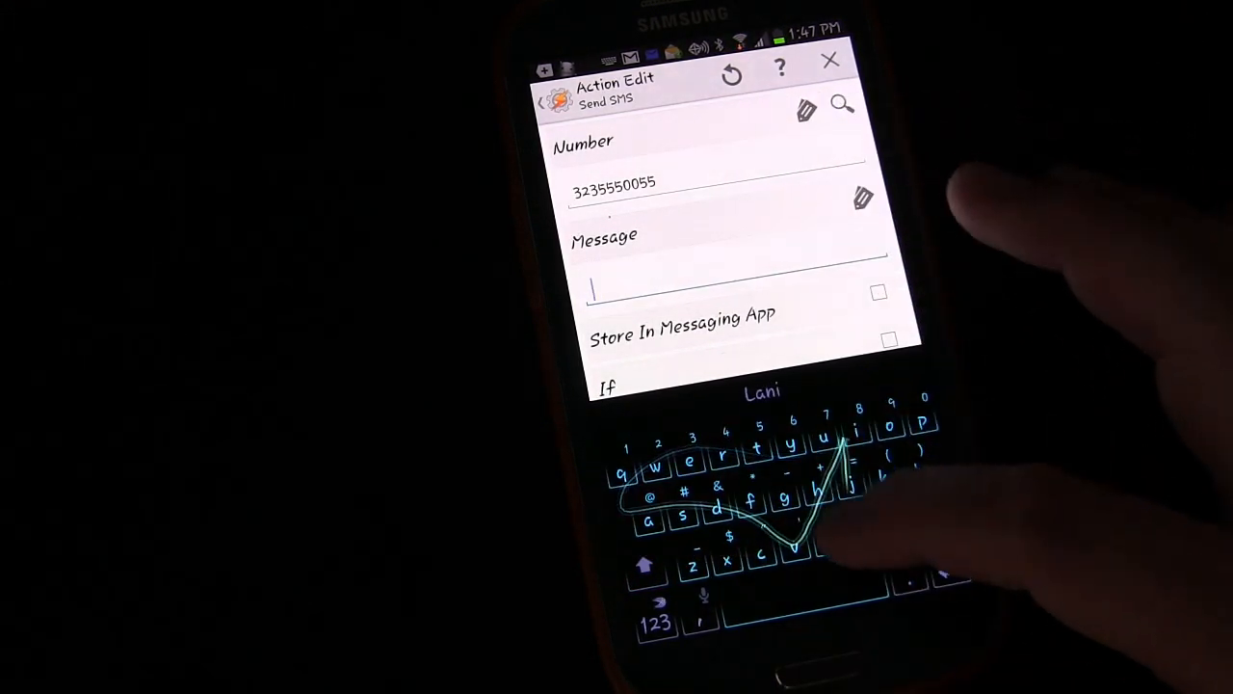
type("Leaving")
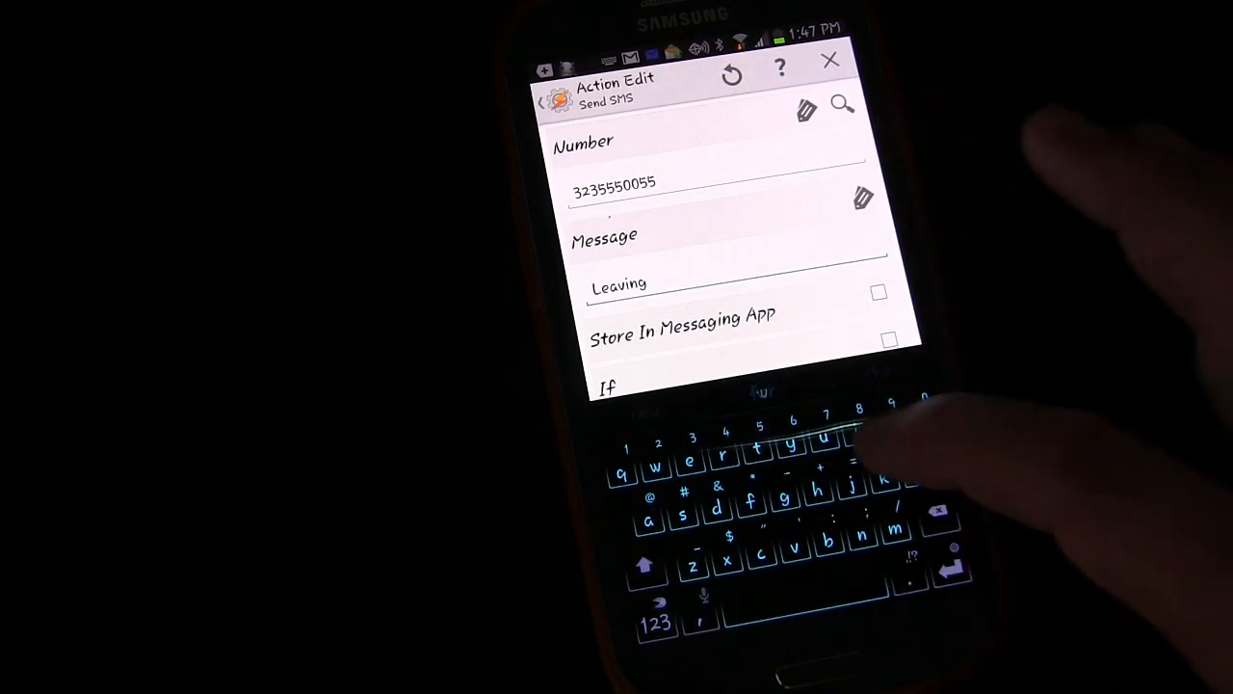
type("work.")
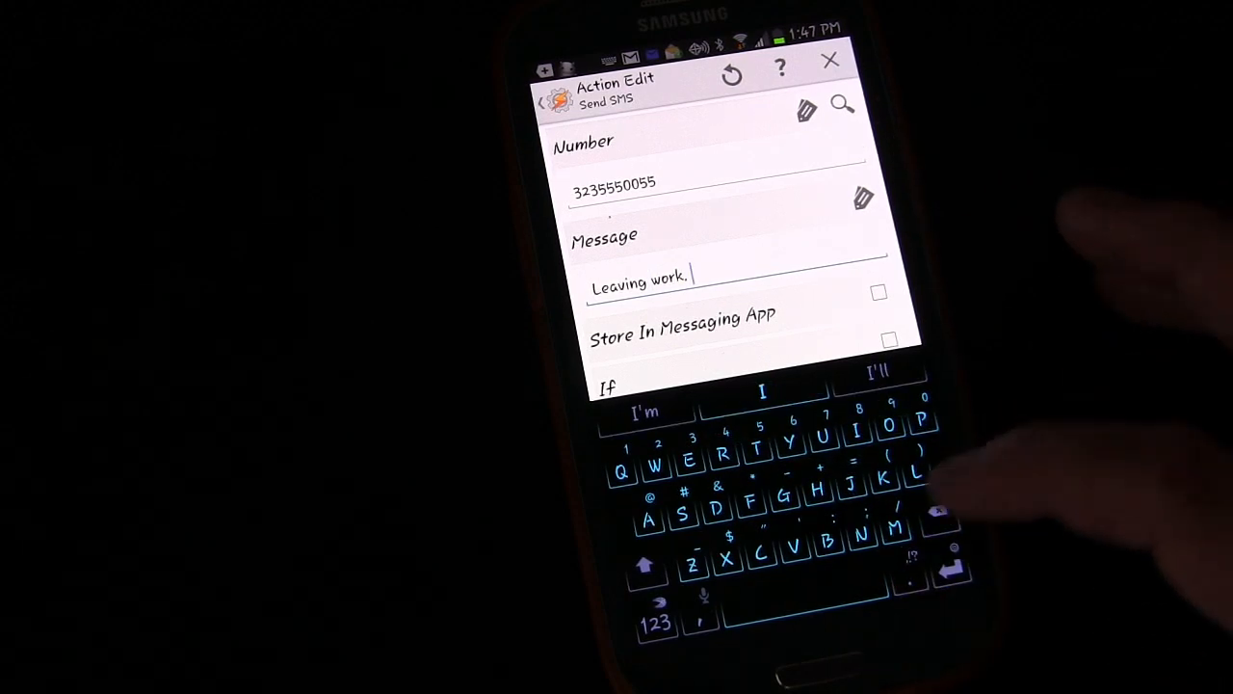
type("Be")
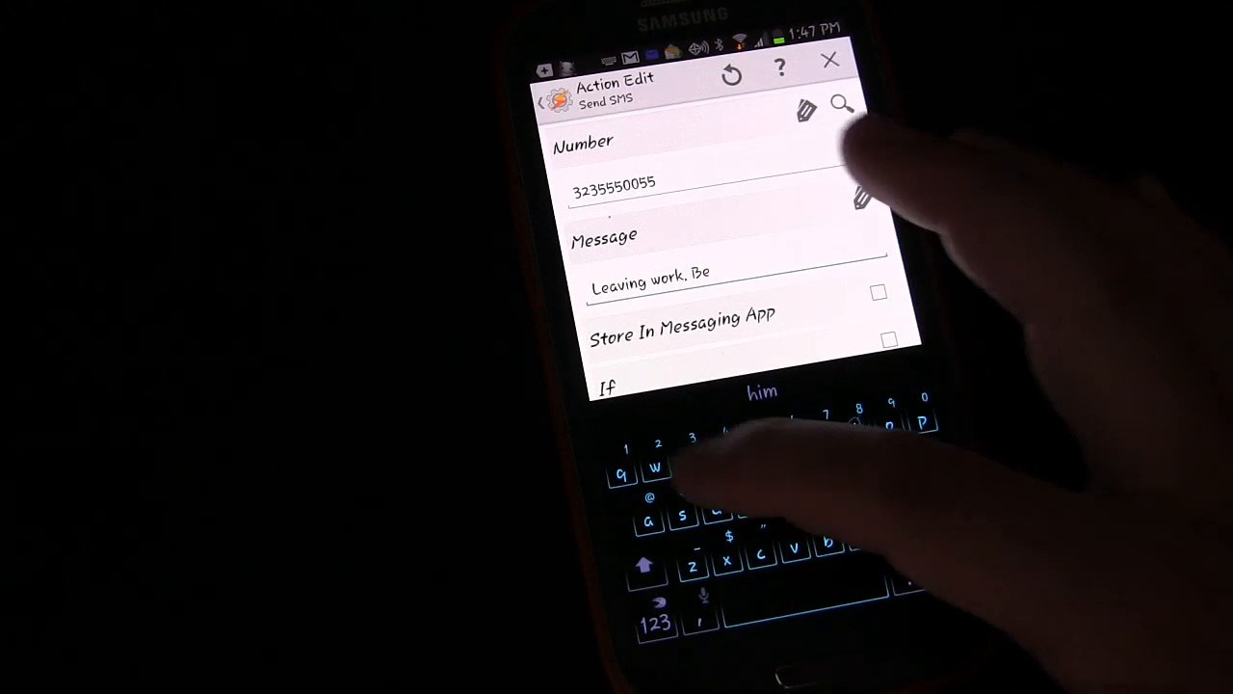
type("home soon.")
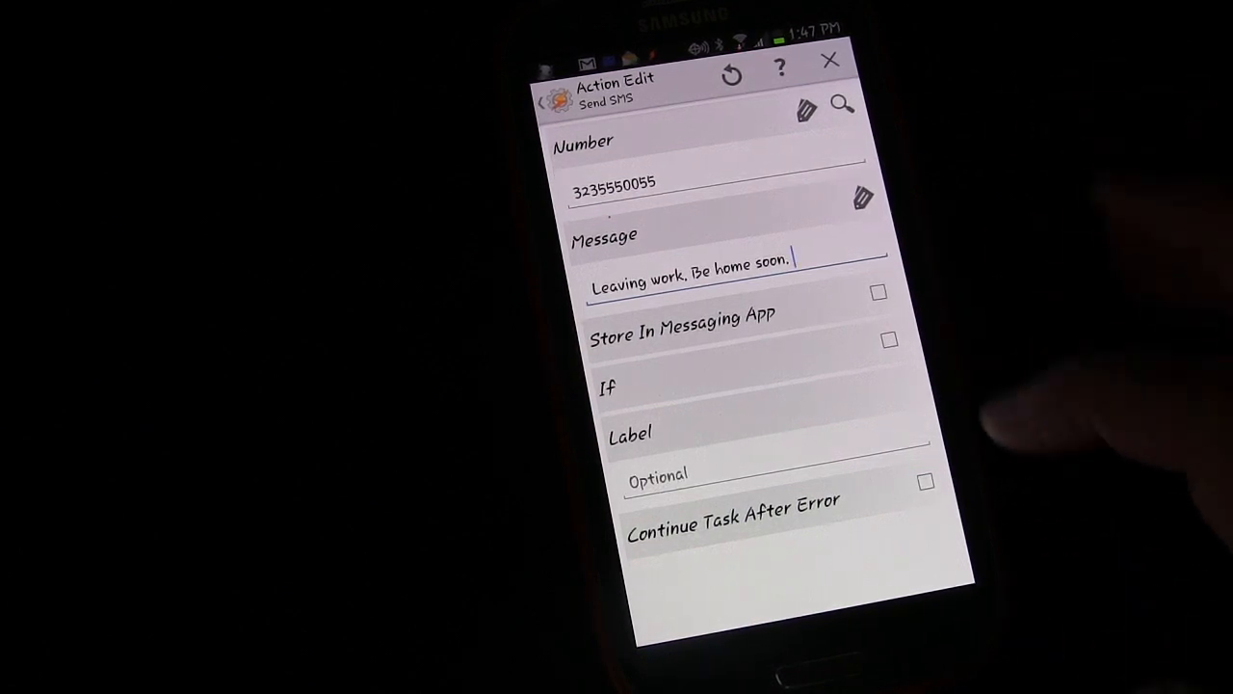
Step: Save the Send SMS action as the fourth action and exit back to the Profiles list
left_click(544, 104)
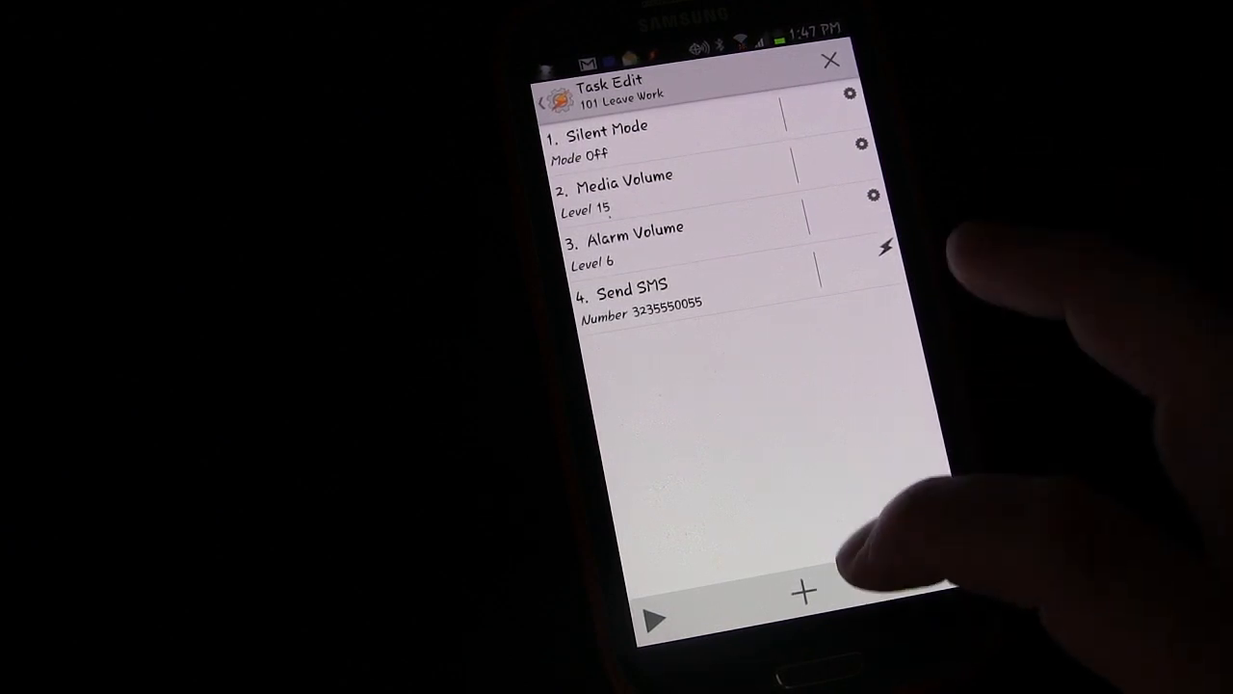
left_click(802, 592)
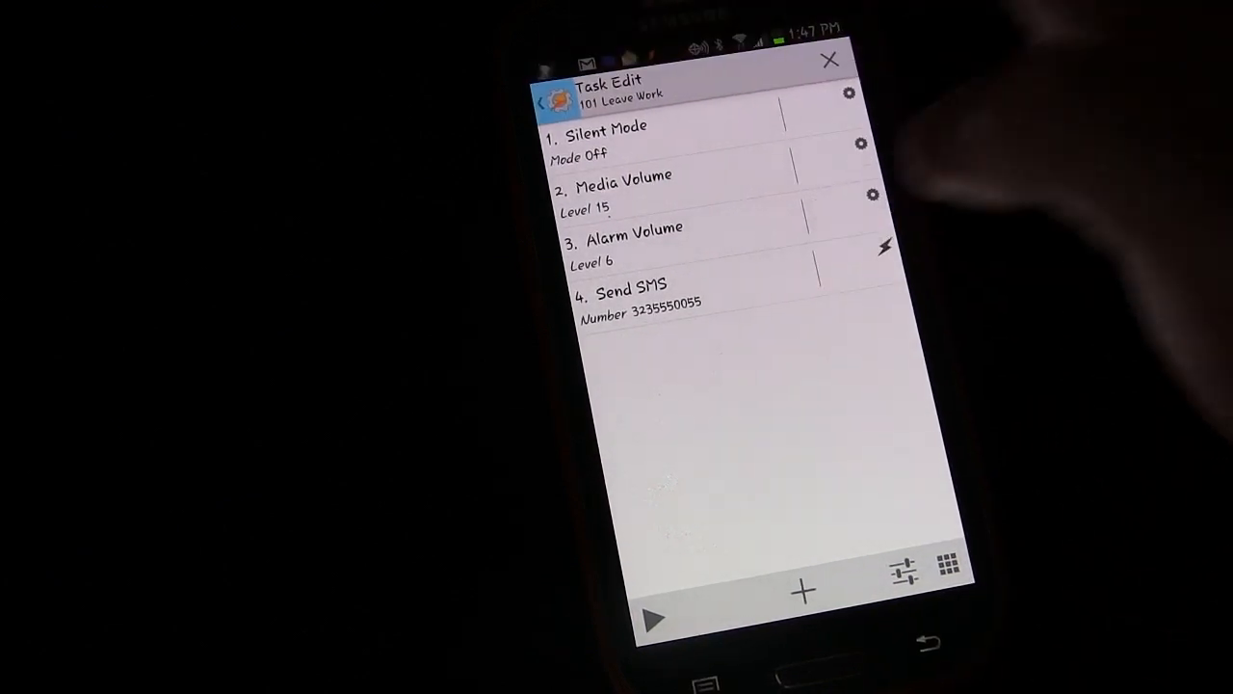
left_click(829, 60)
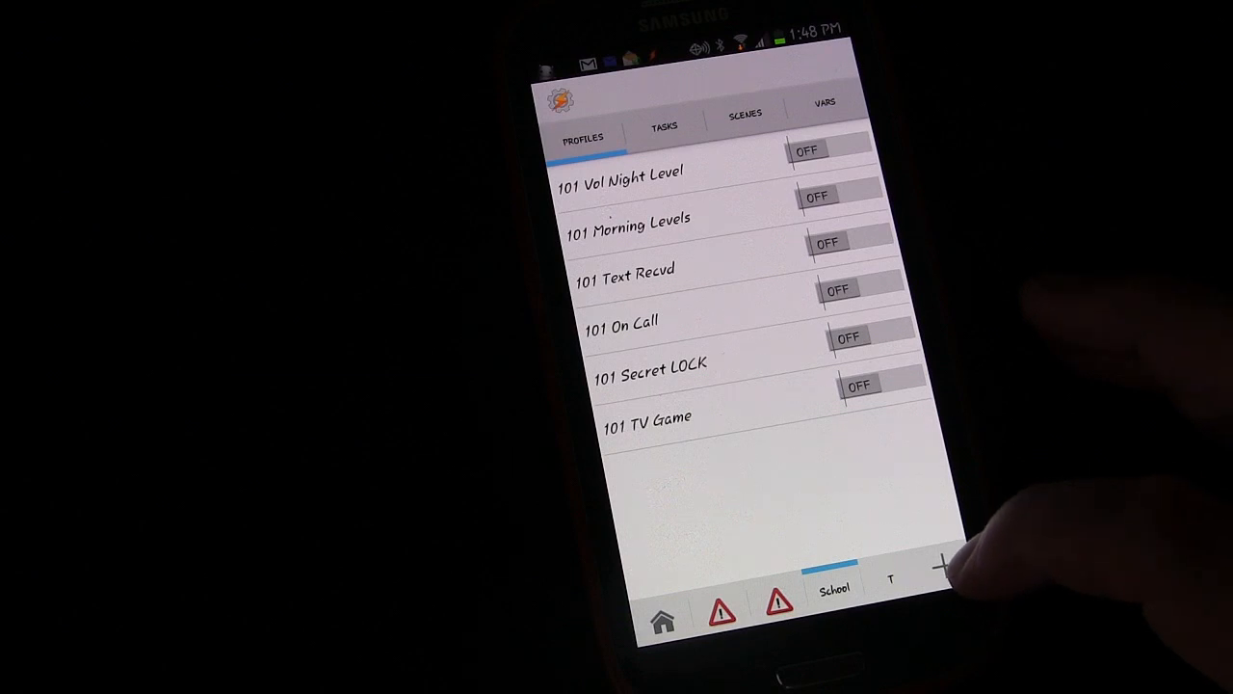
Step: Create a new profile named '101 Work Wifi' and confirm to reach the context type menu
left_click(941, 567)
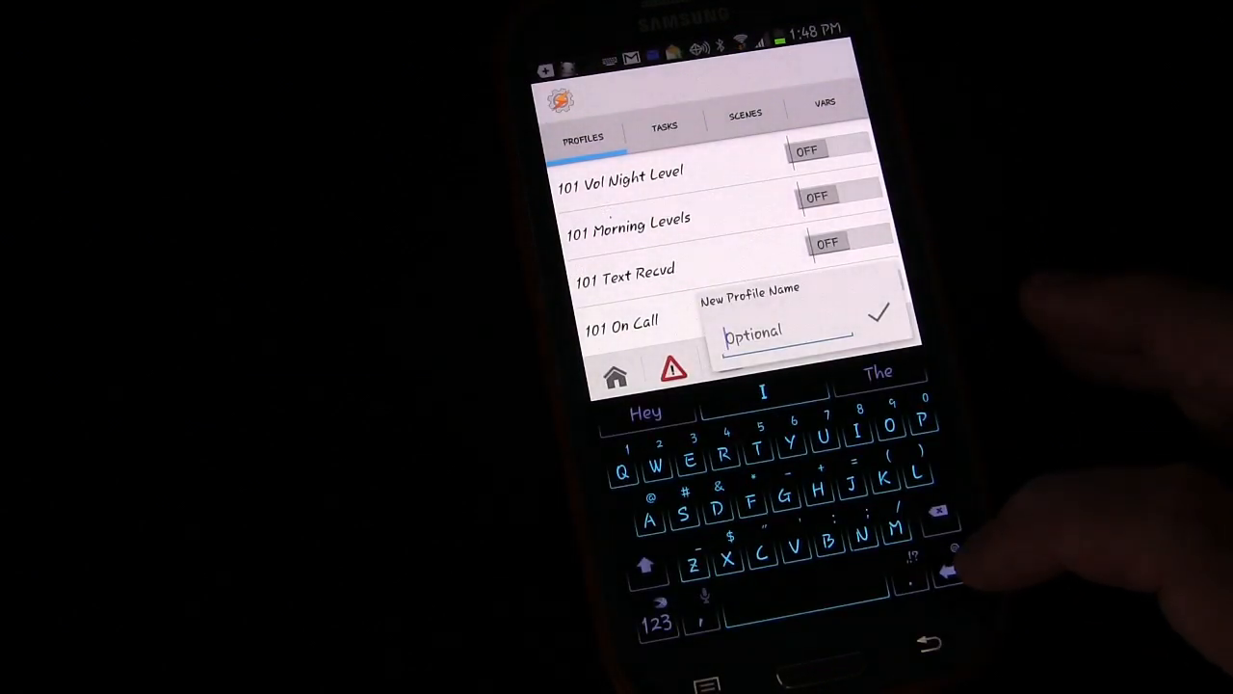
type("1")
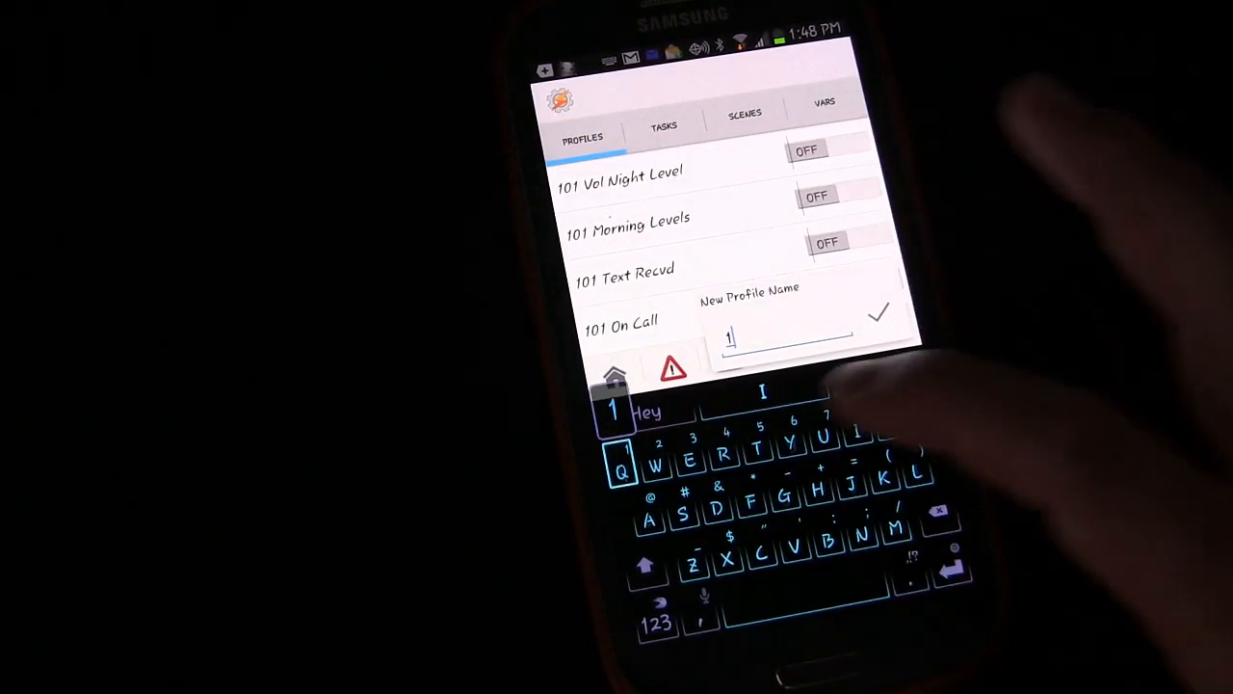
type("0")
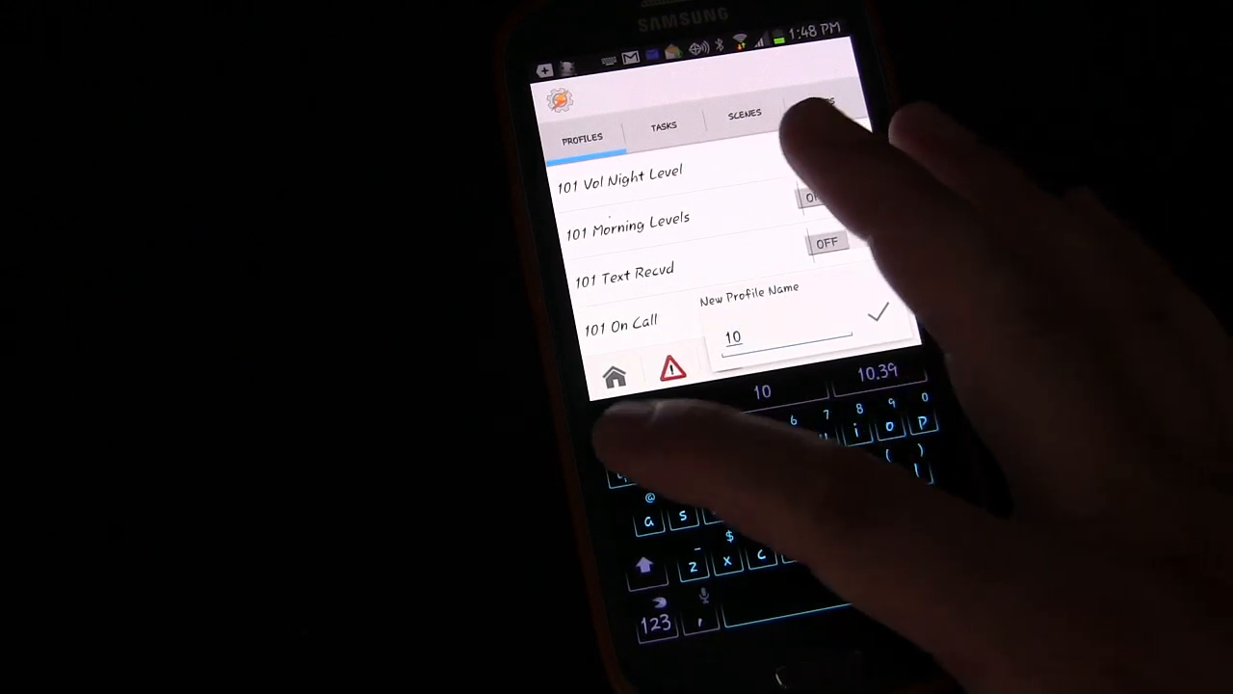
type("1")
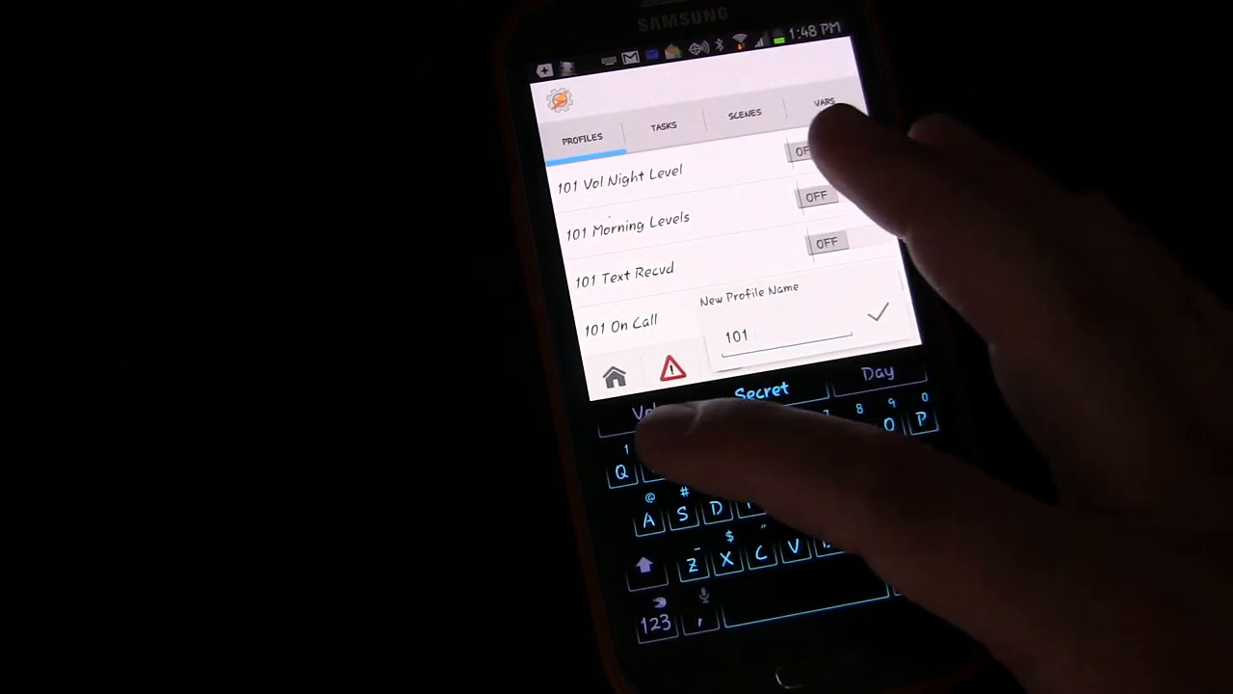
type("Wor")
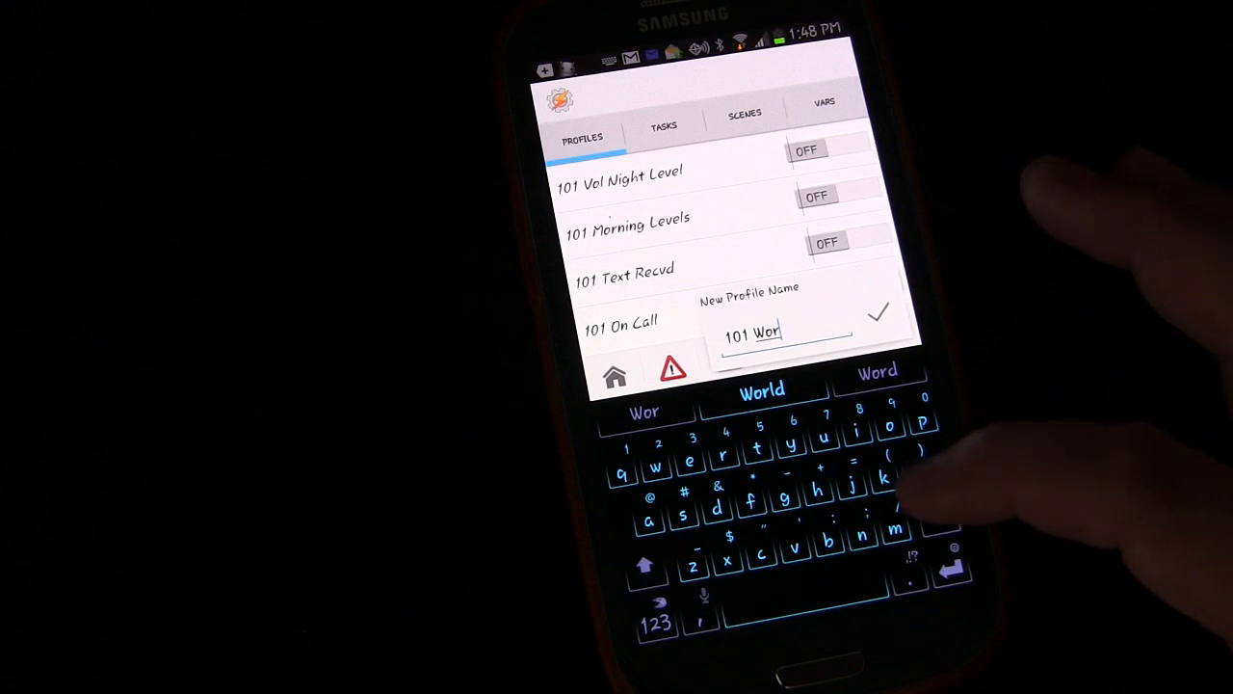
type("k Wifi")
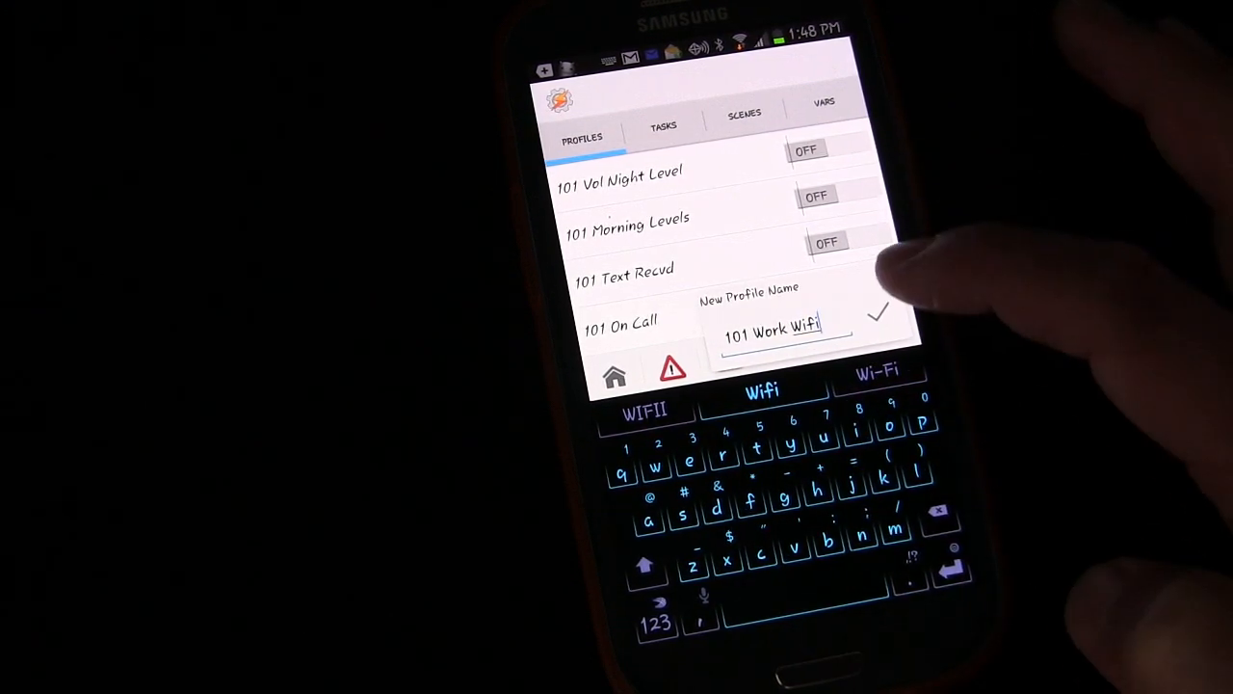
left_click(878, 312)
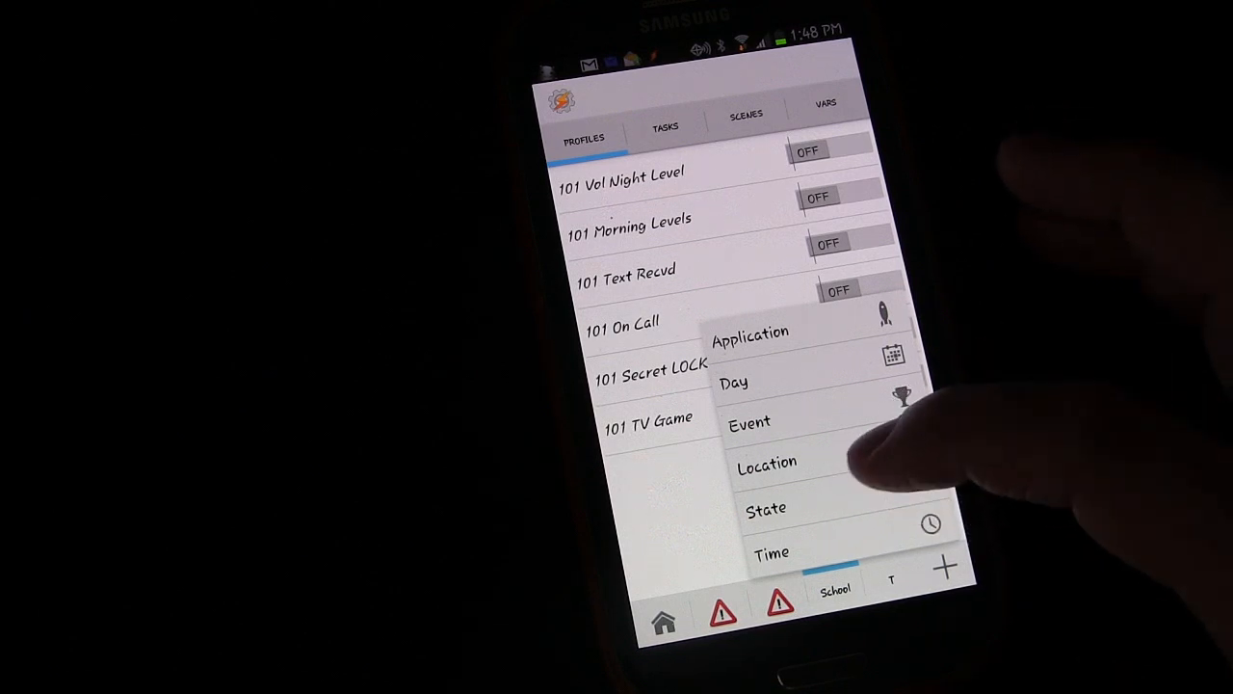
Step: Choose State > Net > Wifi Connected as the profile's condition
left_click(767, 508)
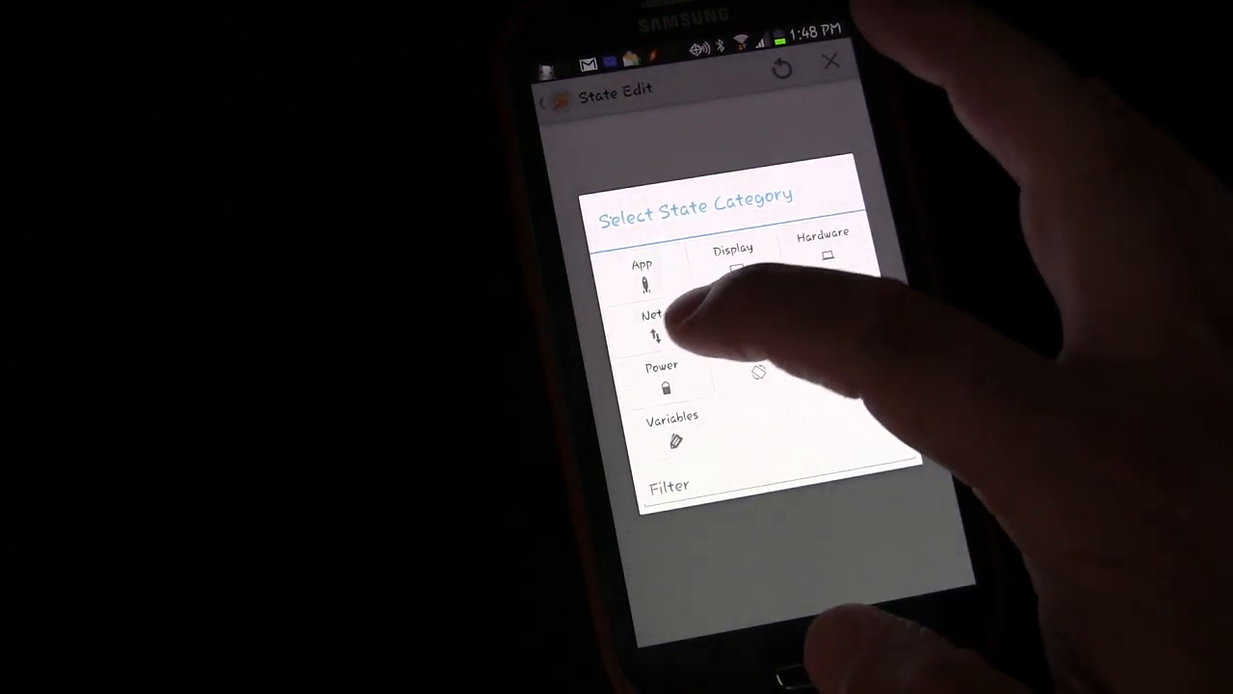
left_click(653, 327)
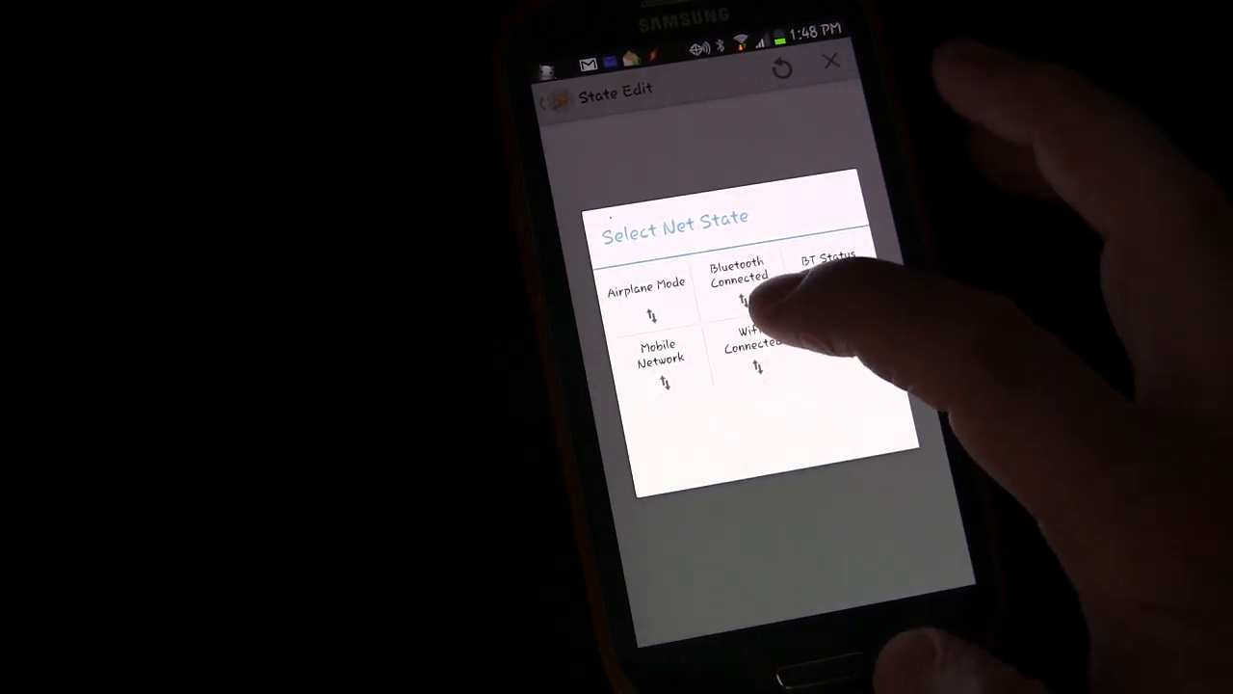
left_click(755, 347)
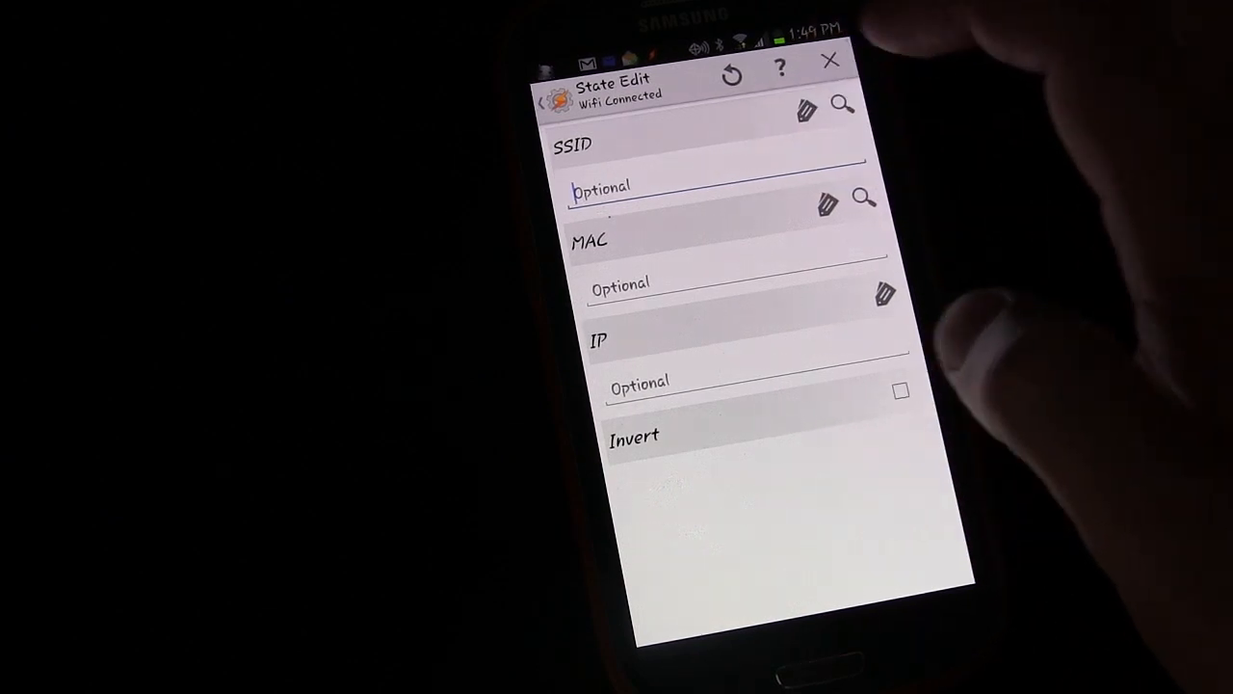
Step: Scan nearby Wi-Fi networks via the SSID magnifier and scroll the list to the work network
left_click(842, 104)
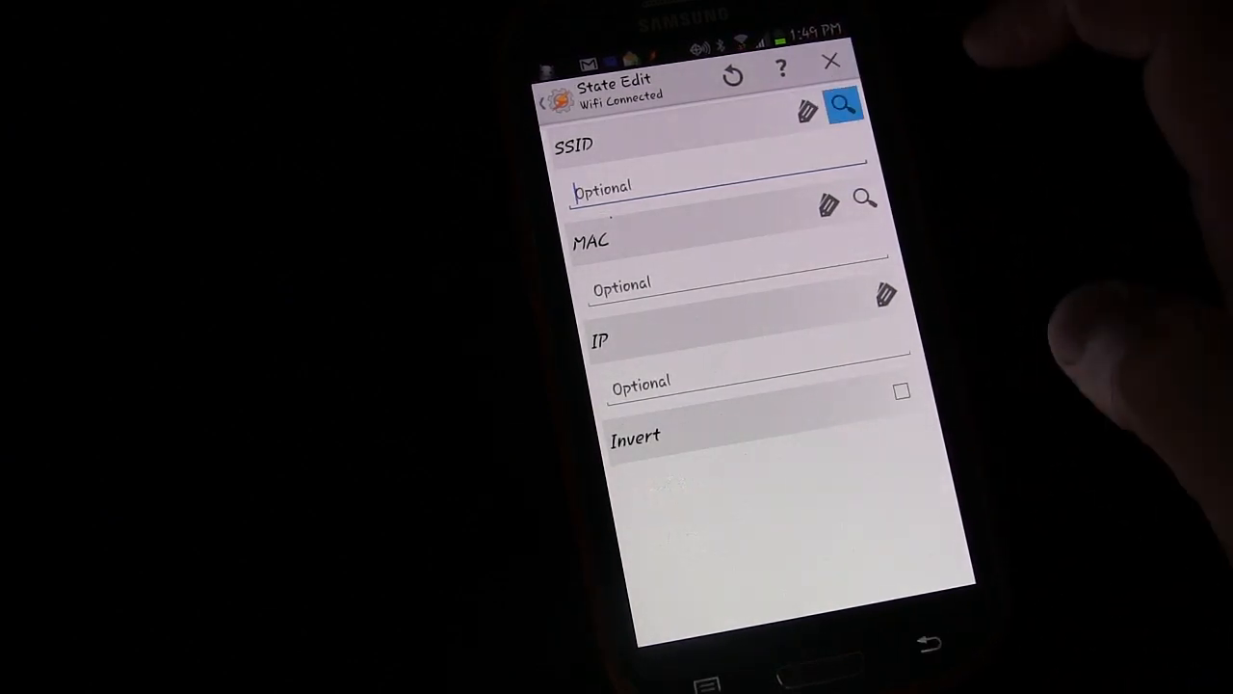
left_click(863, 197)
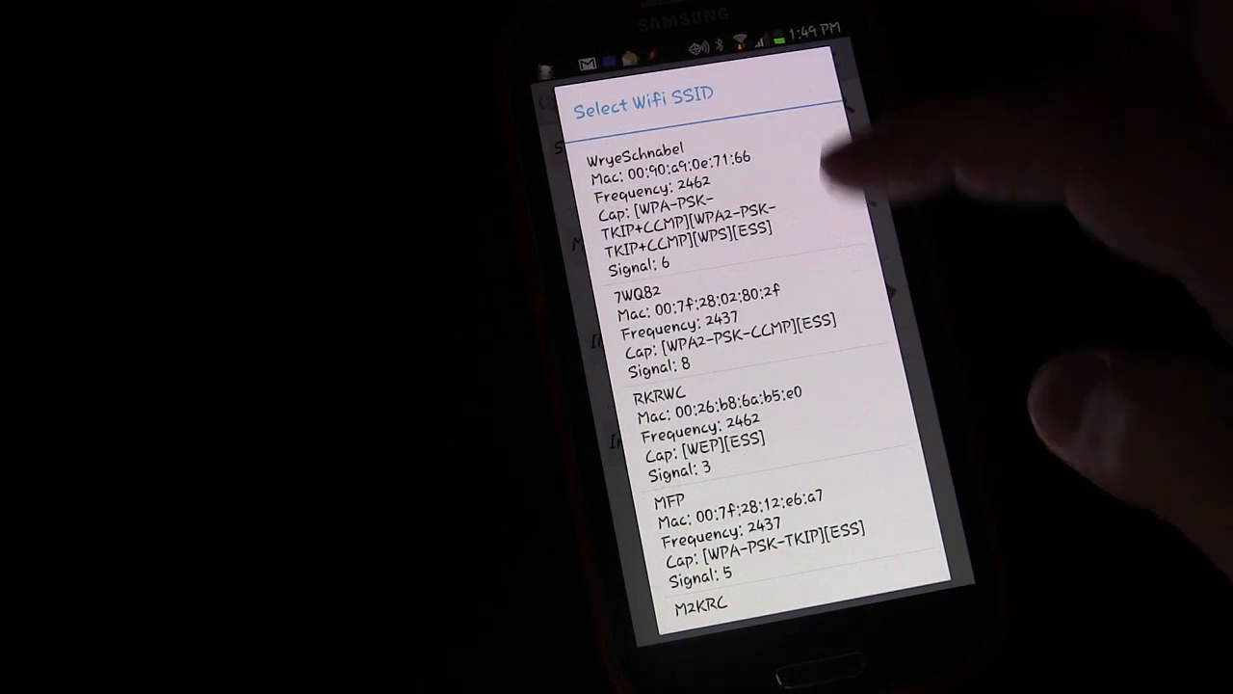
scroll("down", 3)
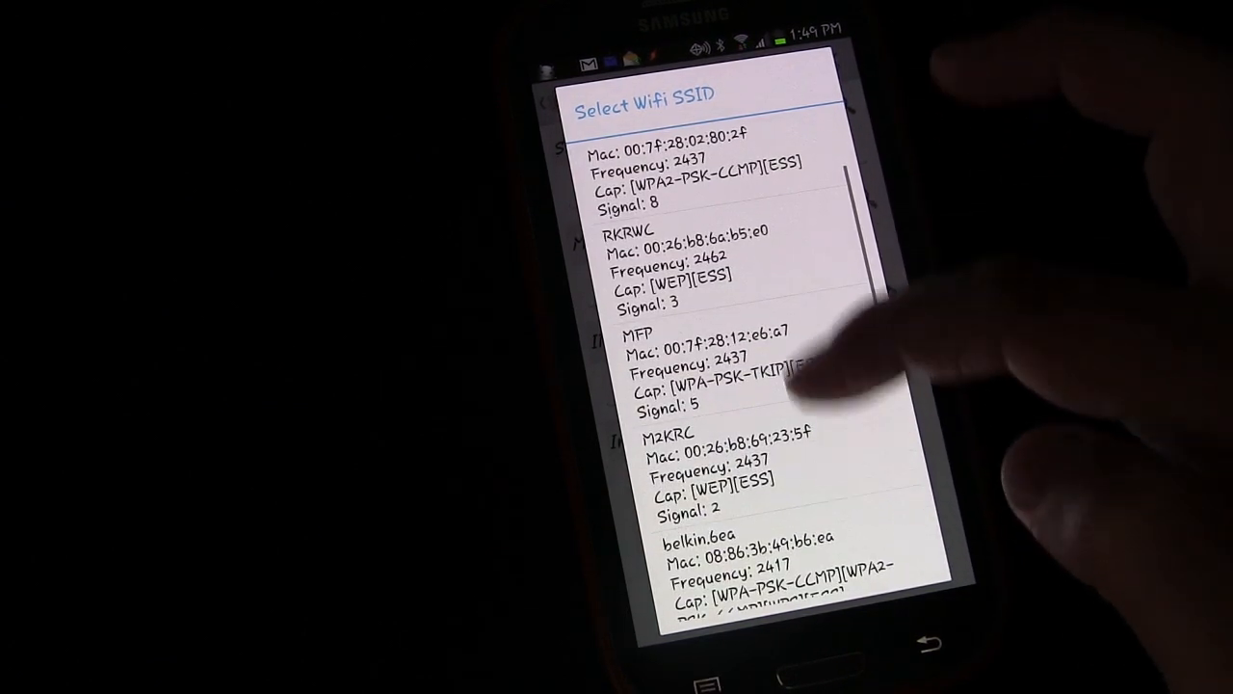
scroll("down", 3)
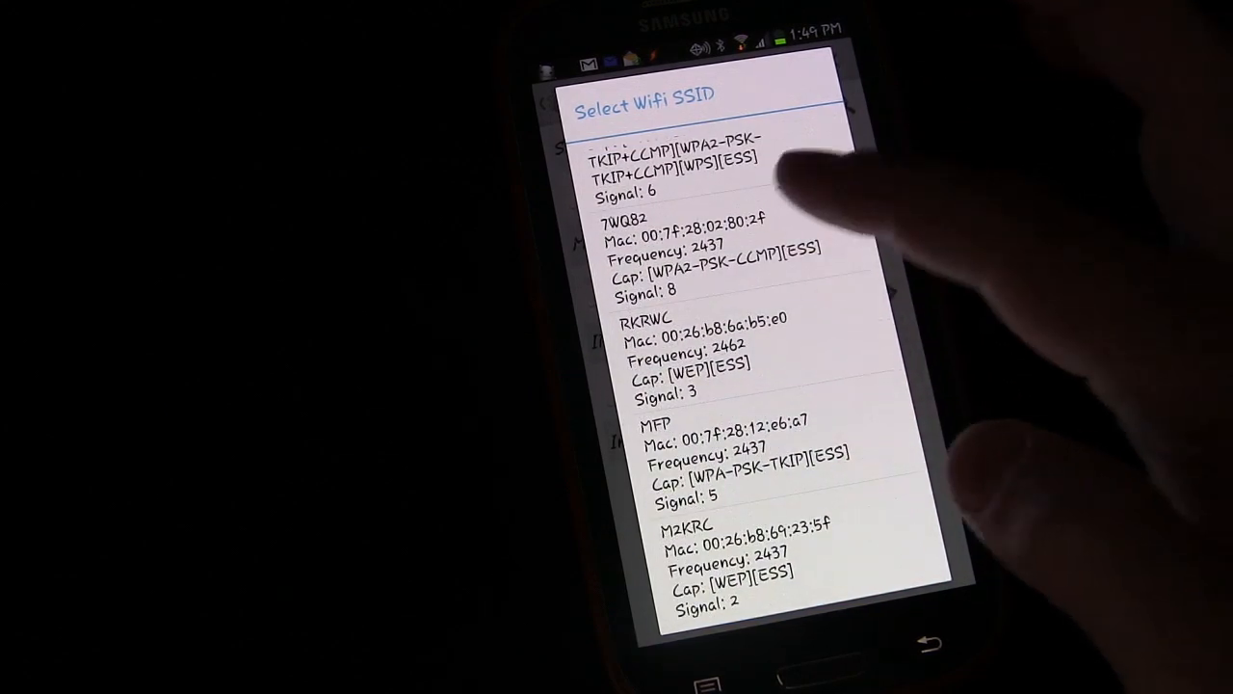
scroll("down", 3)
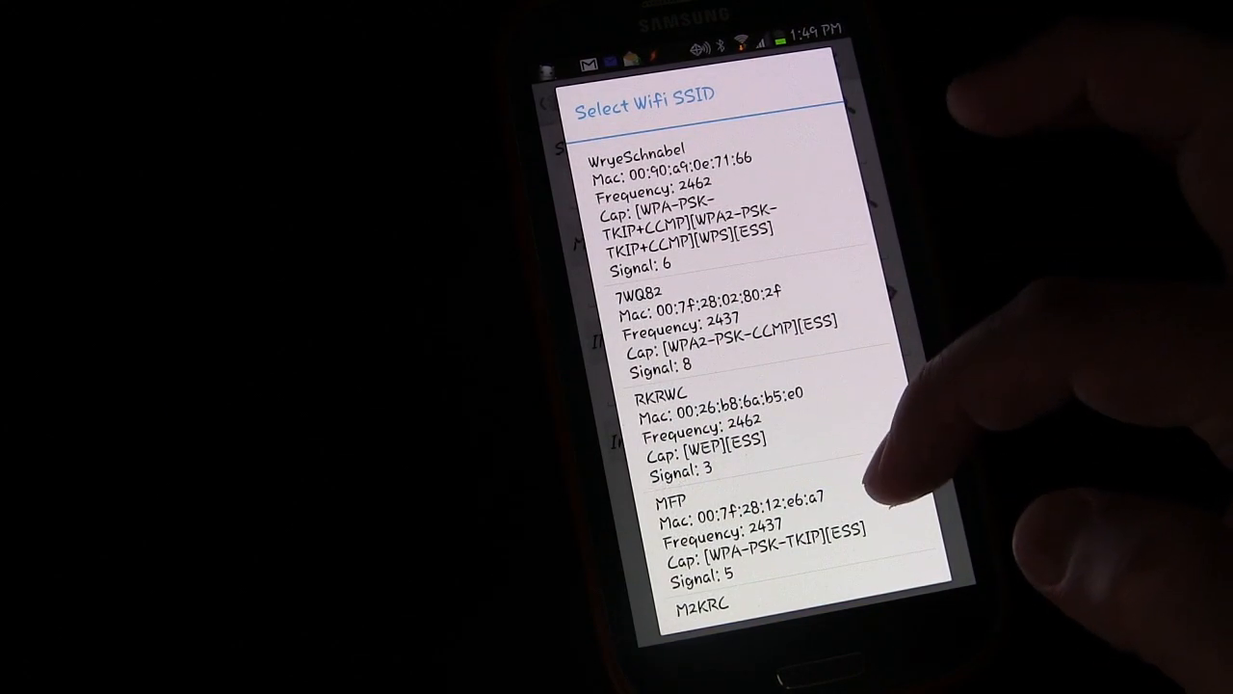
scroll("down", 3)
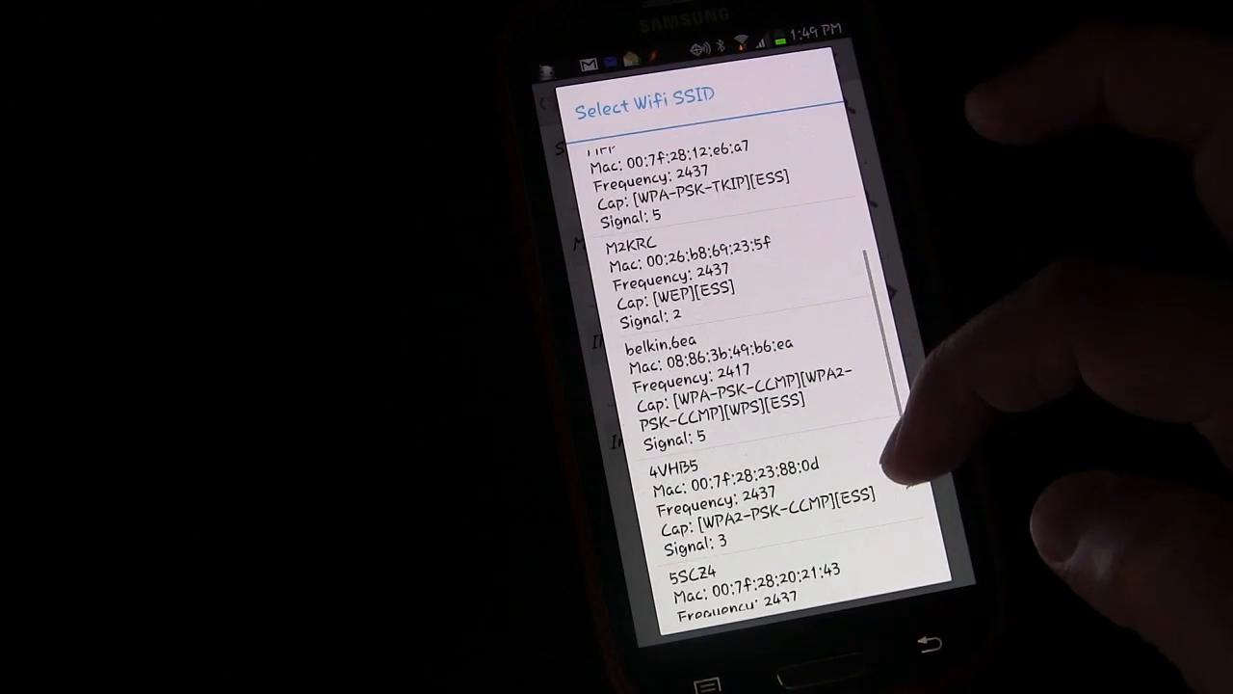
scroll("up", 3)
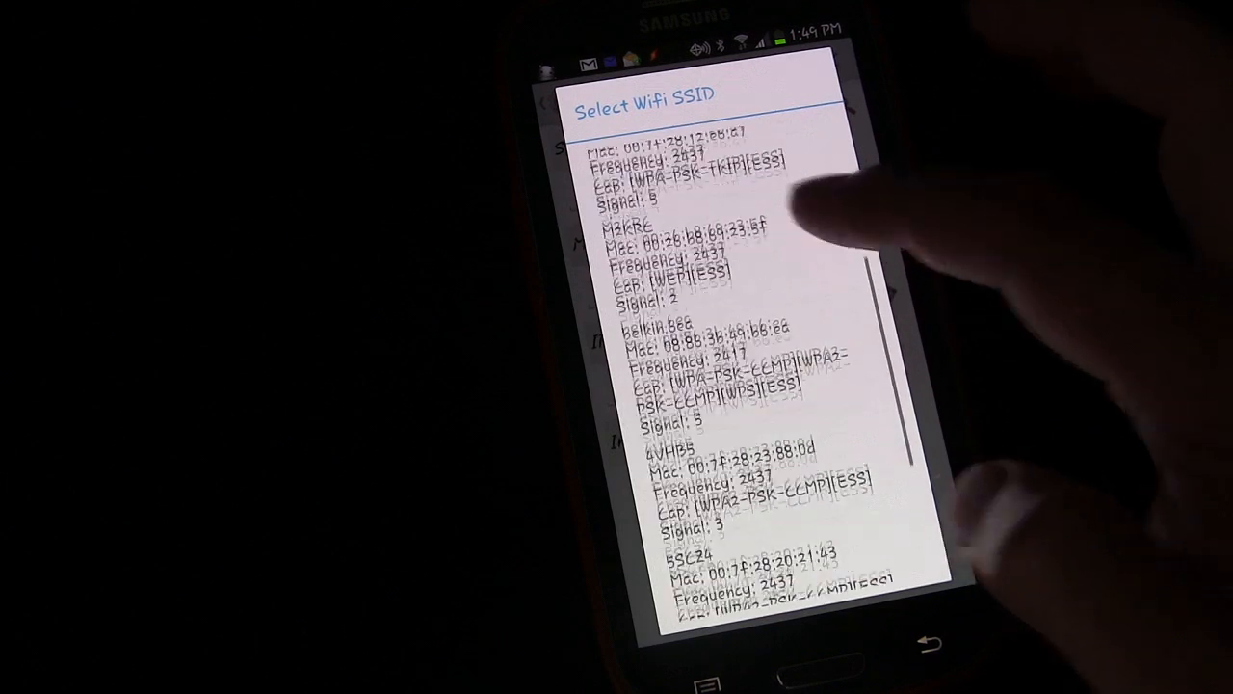
scroll("down", 3)
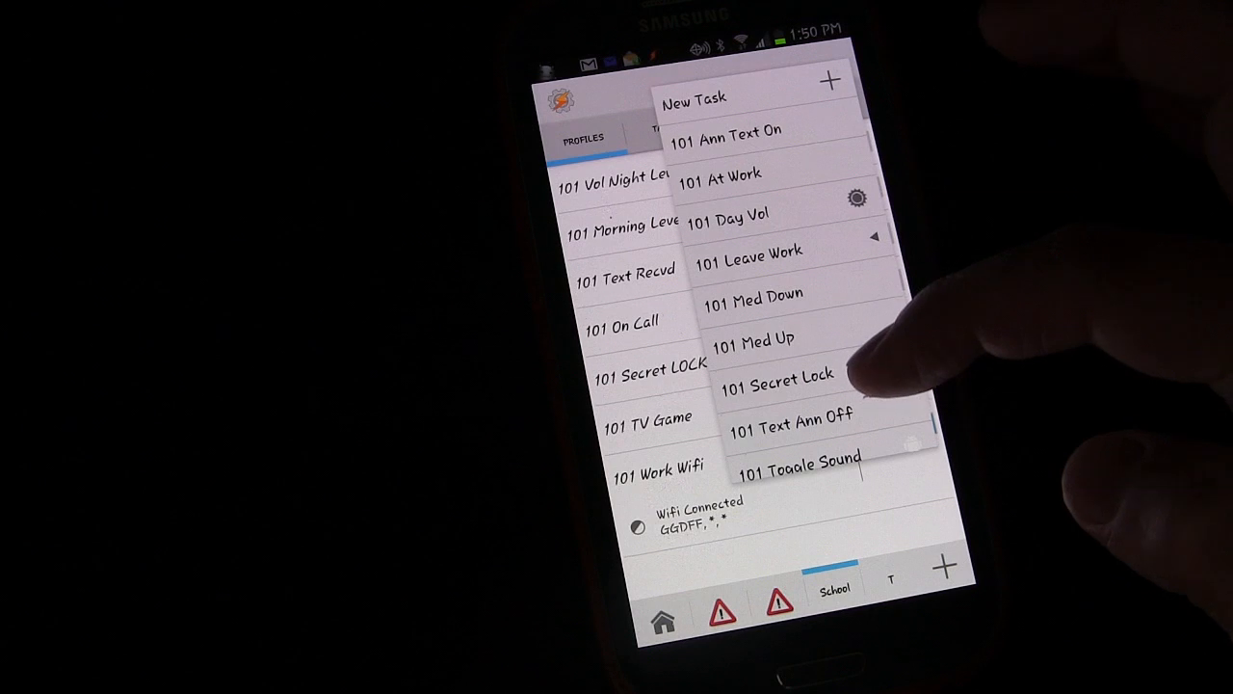
mouse_move(771, 144)
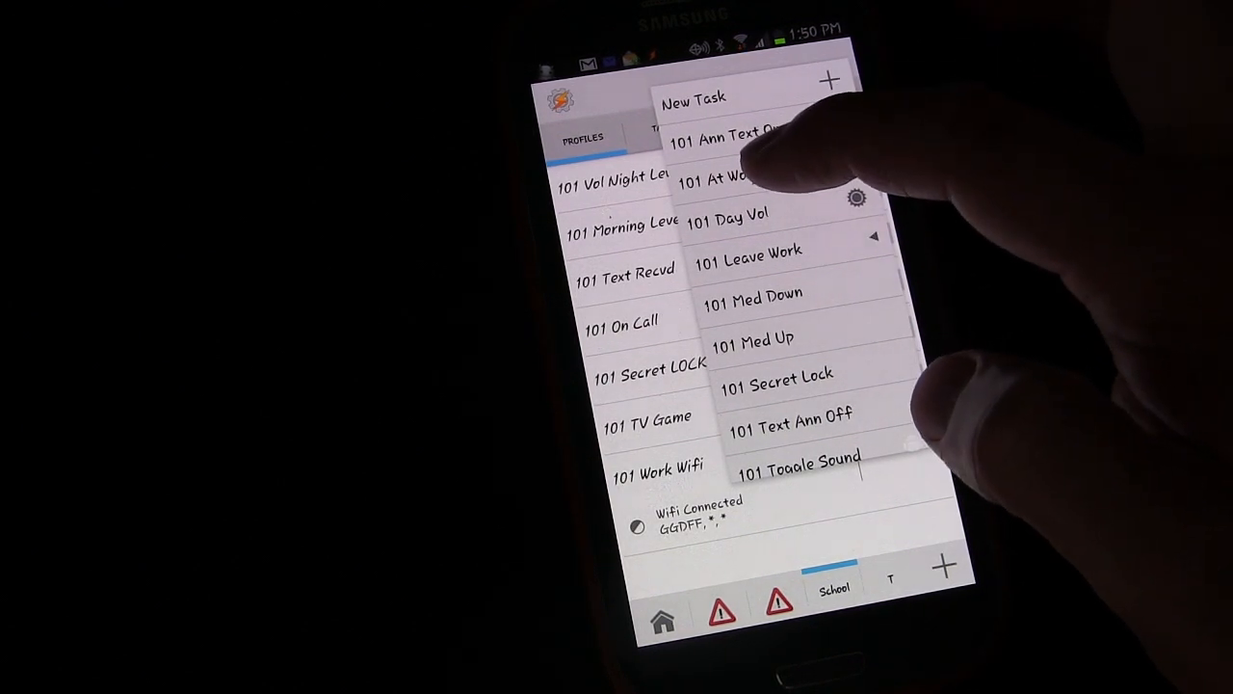
Step: Scroll the task list to reach '101 At Work' for the profile's entry task
scroll("down", 3)
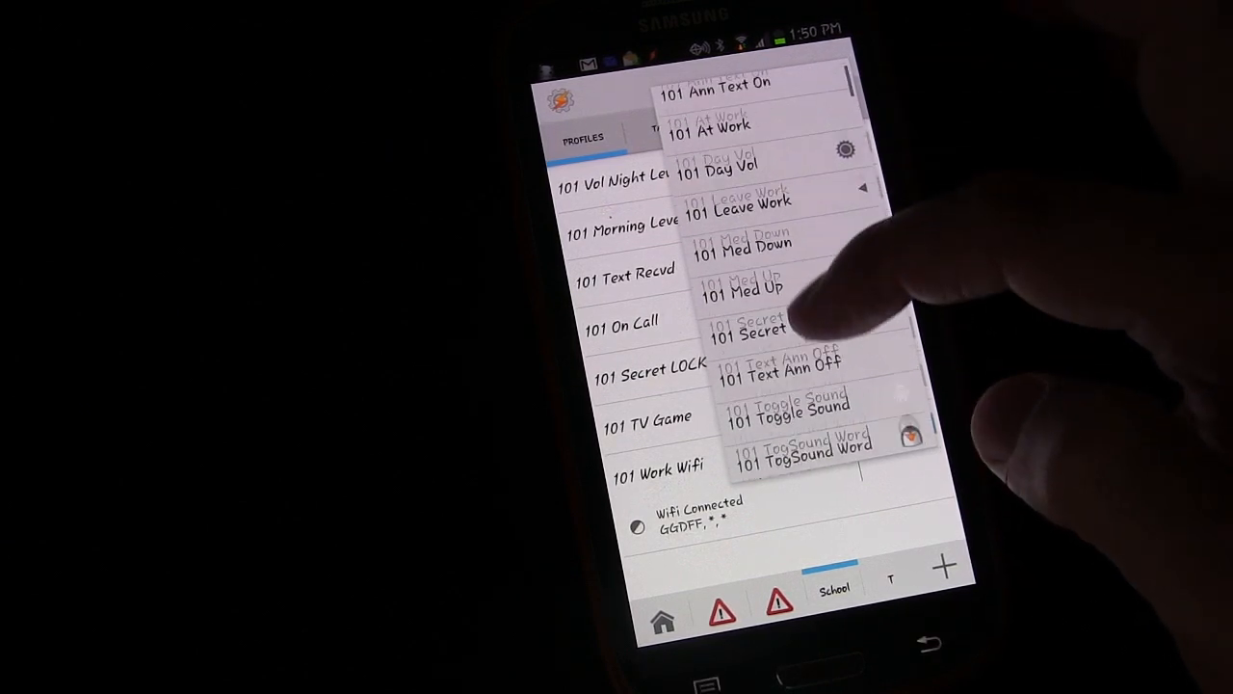
scroll("down", 3)
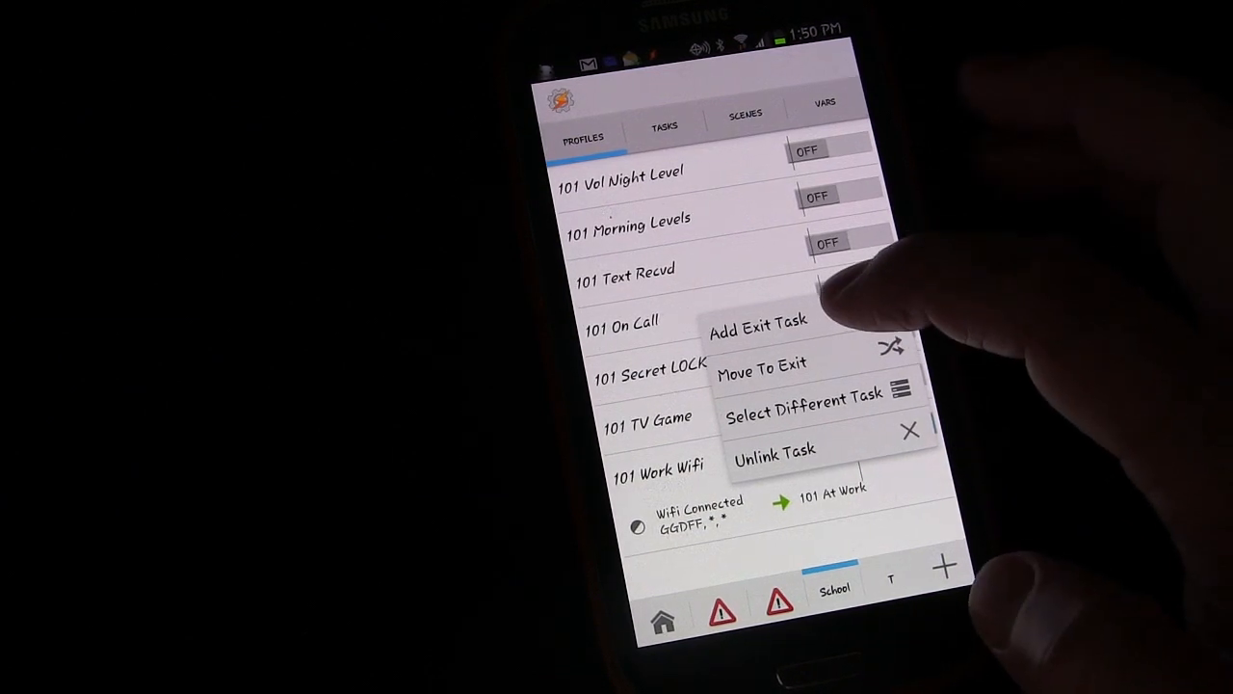
Step: Add an exit task to the profile and choose '101 Leave Work'
left_click(803, 394)
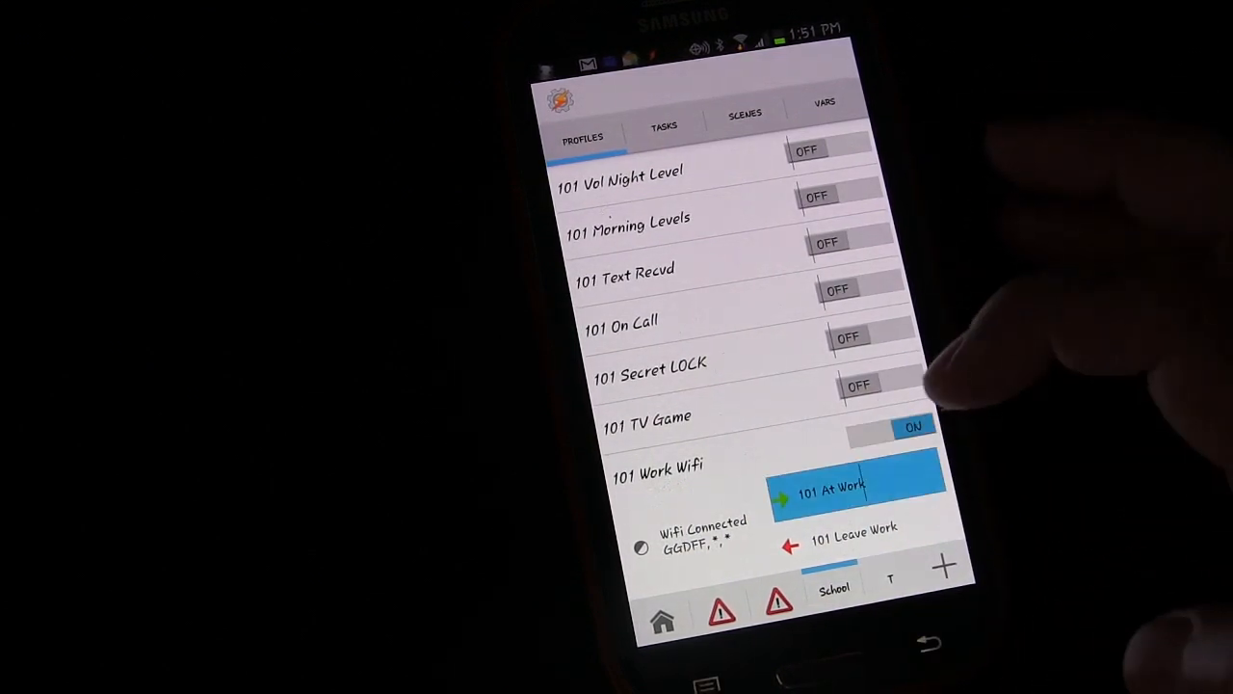
left_click(832, 485)
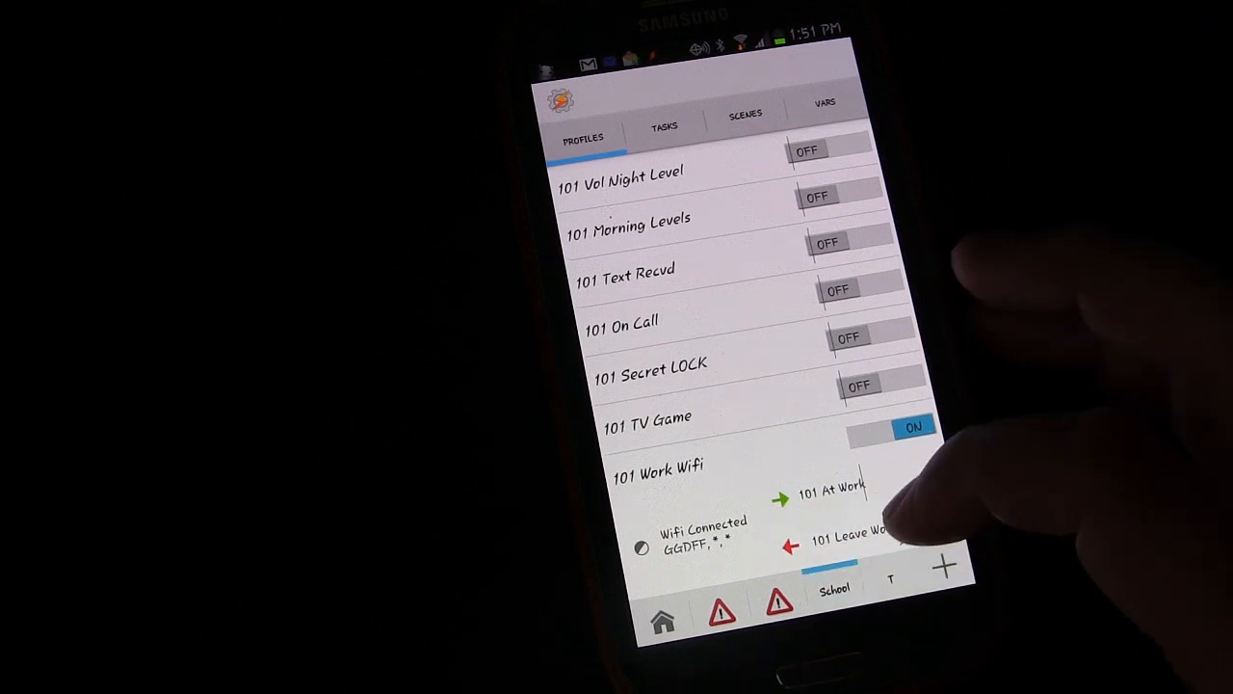
left_click(847, 535)
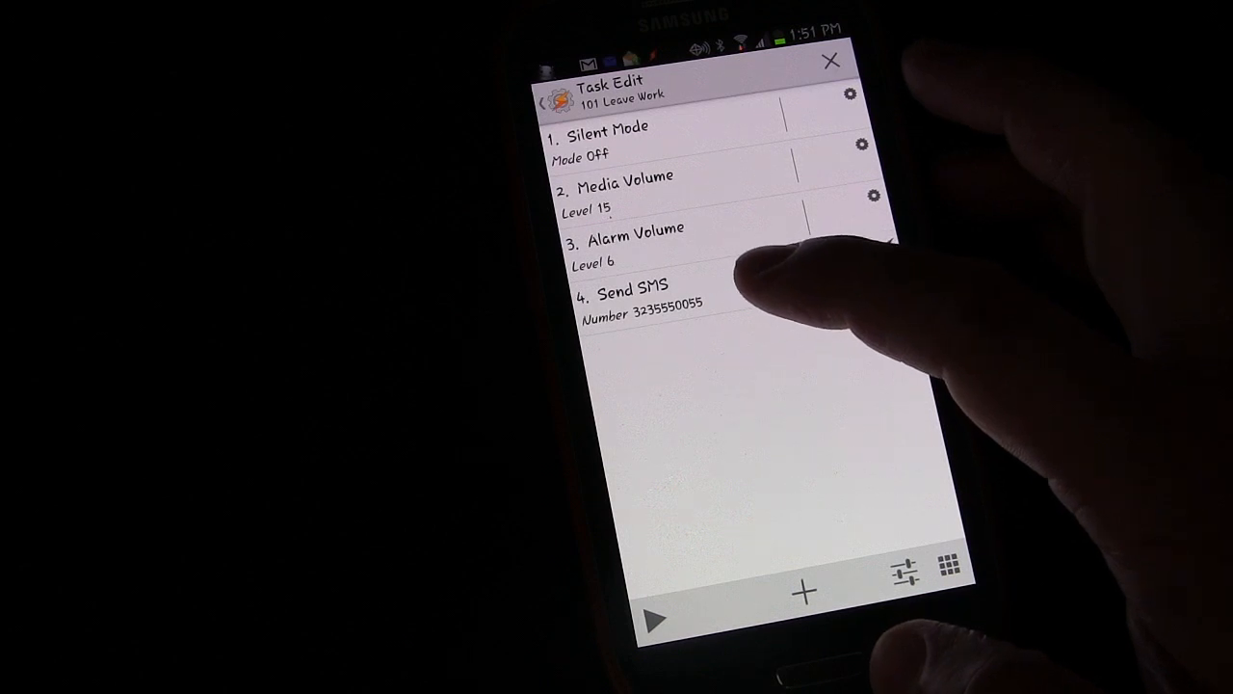
mouse_move(771, 289)
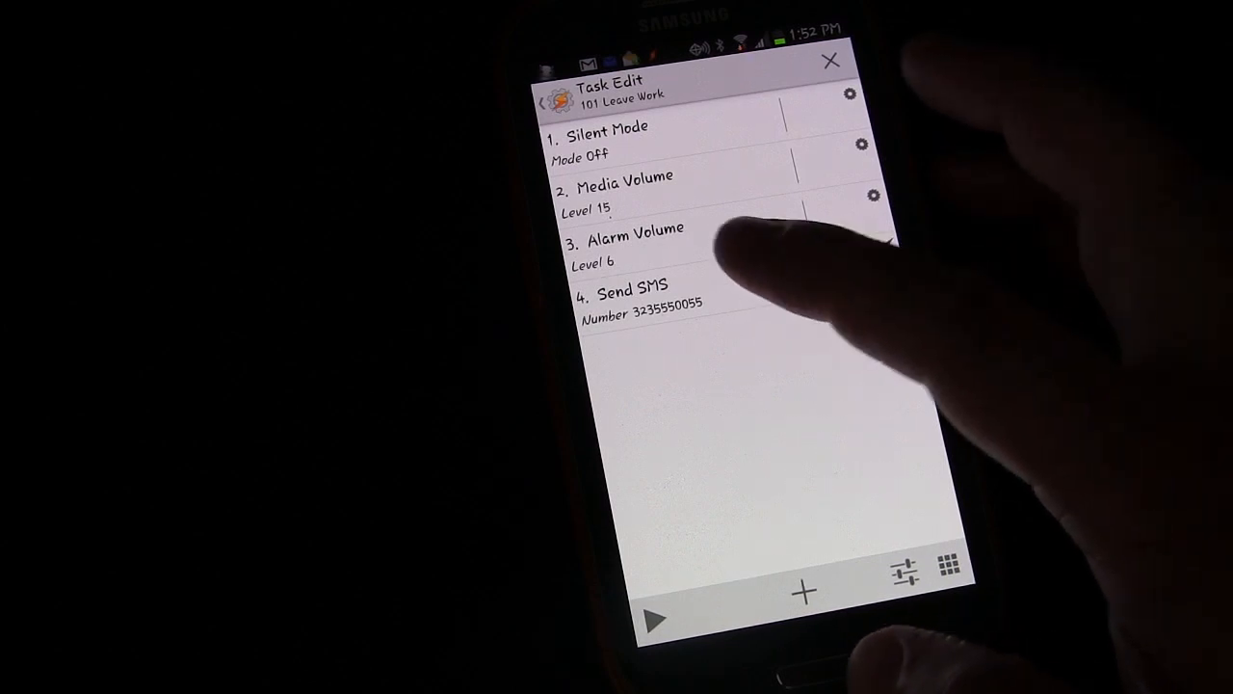
left_click(630, 293)
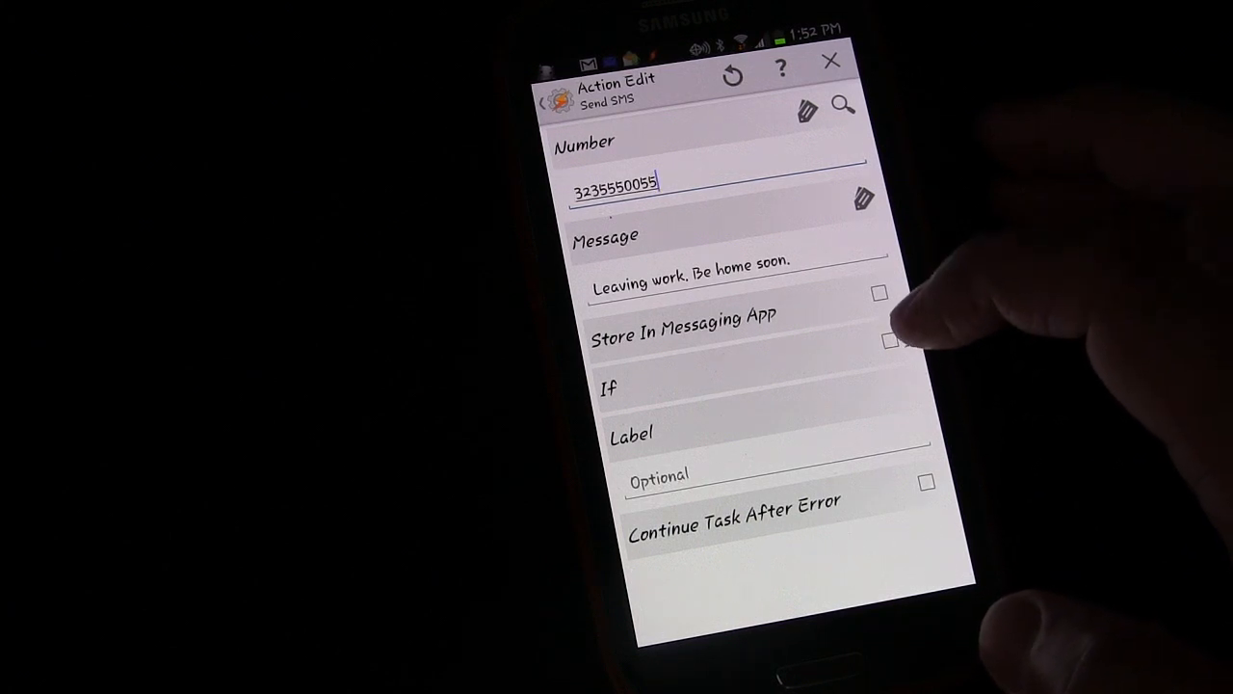
left_click(888, 339)
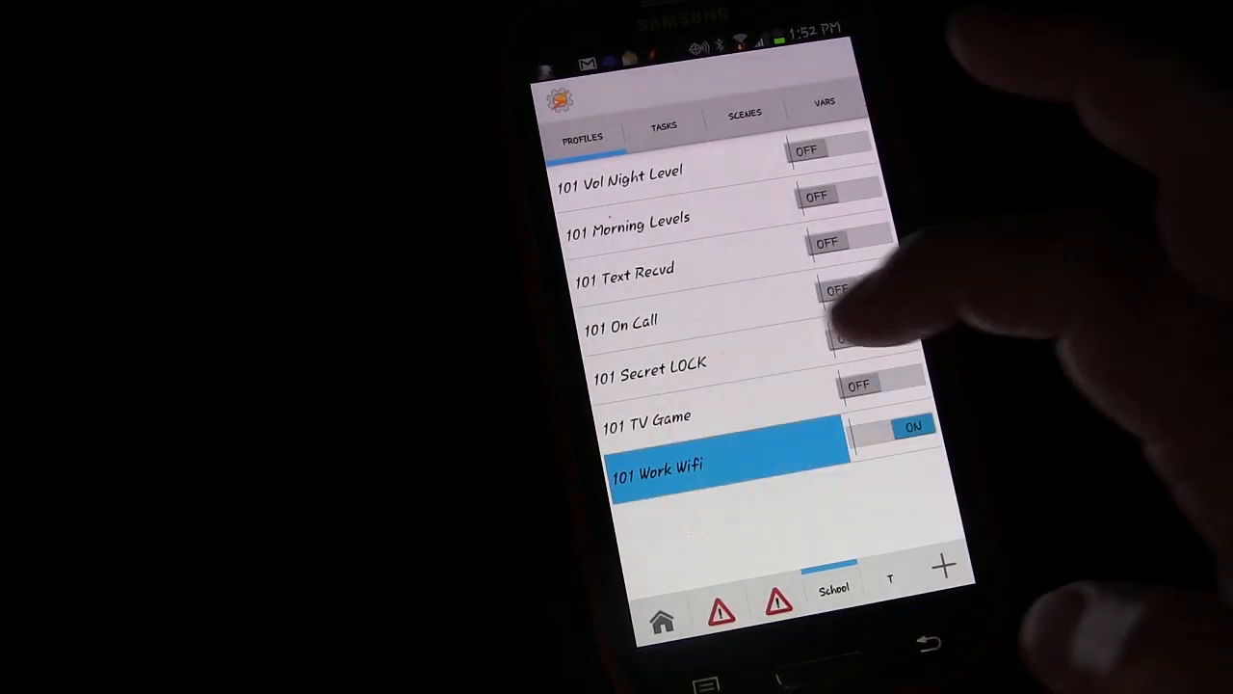
Step: Expand the '101 Work Wifi' profile to show its Wifi Connected condition and both tasks
left_click(659, 462)
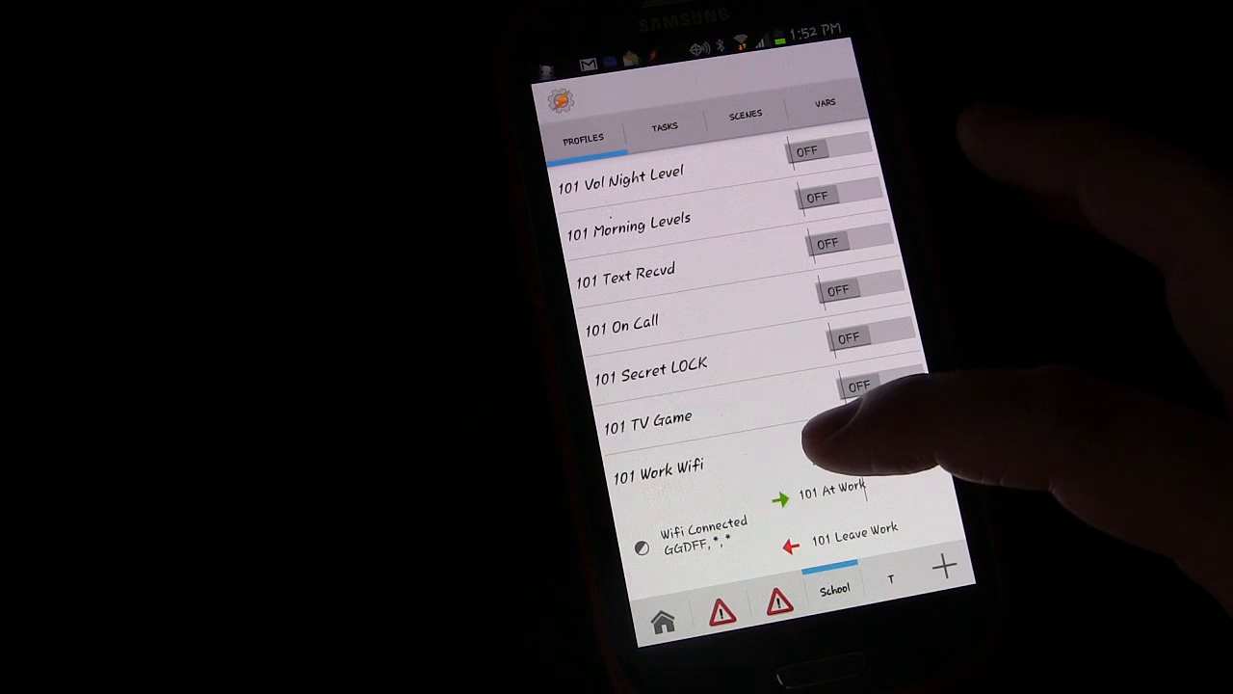
mouse_move(858, 415)
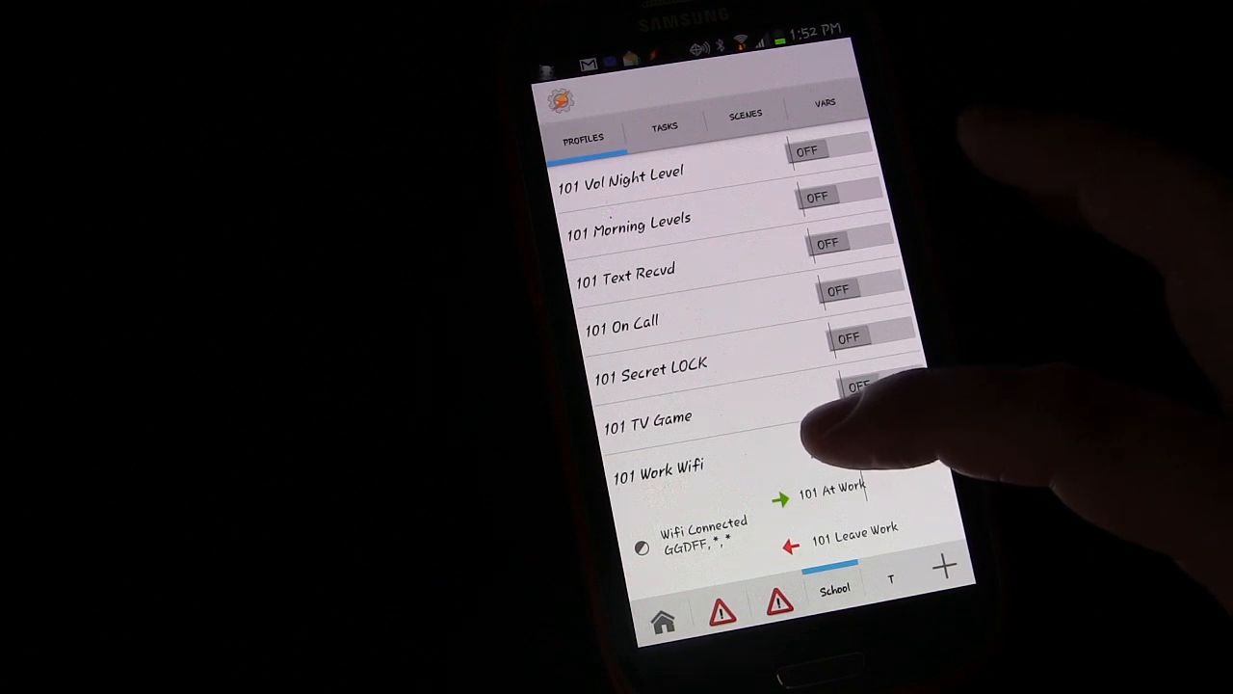